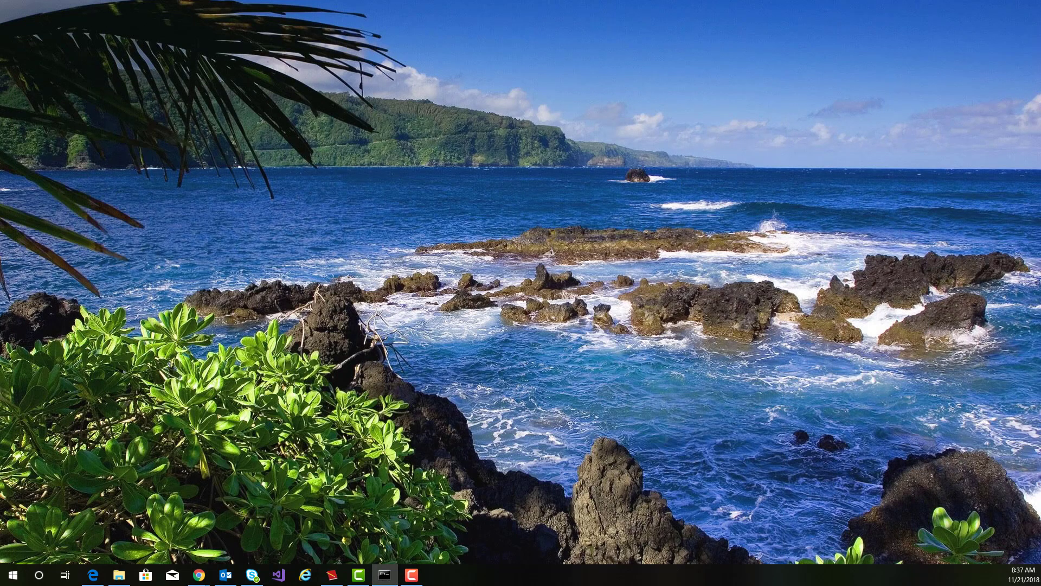
Install Fabulous.Templates via dotnet new, then generate a fabulous-app named SqueakyApp in Fab-demo.
left_click(384, 575)
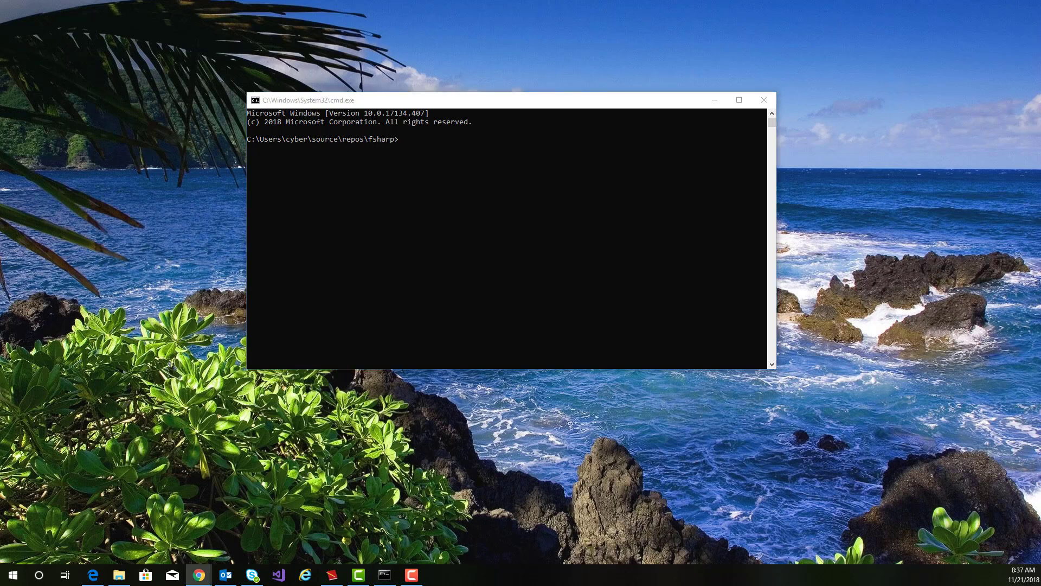
mouse_move(43, 297)
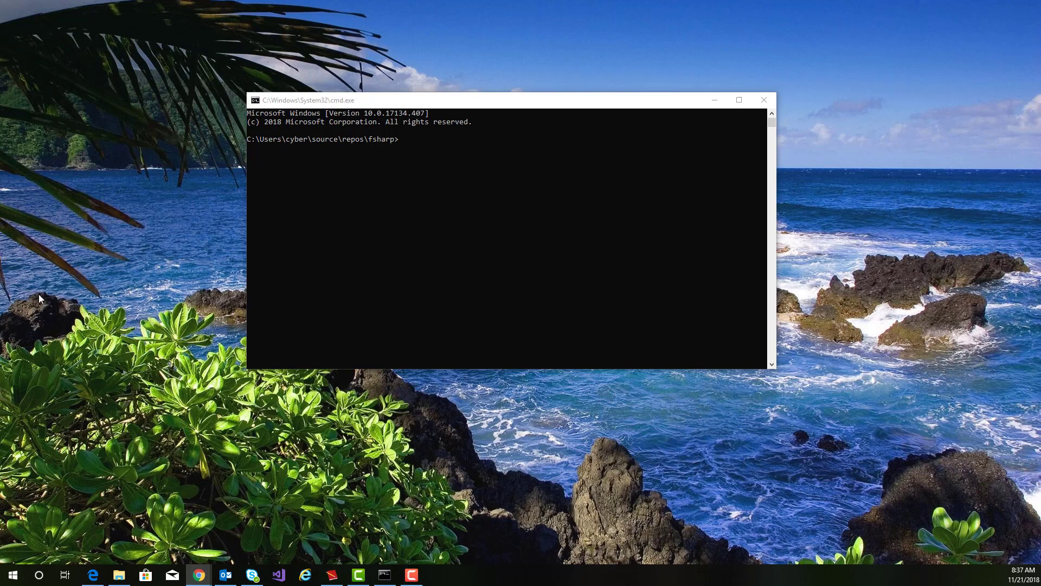
type("dotnet new -i Fabulous.Templates")
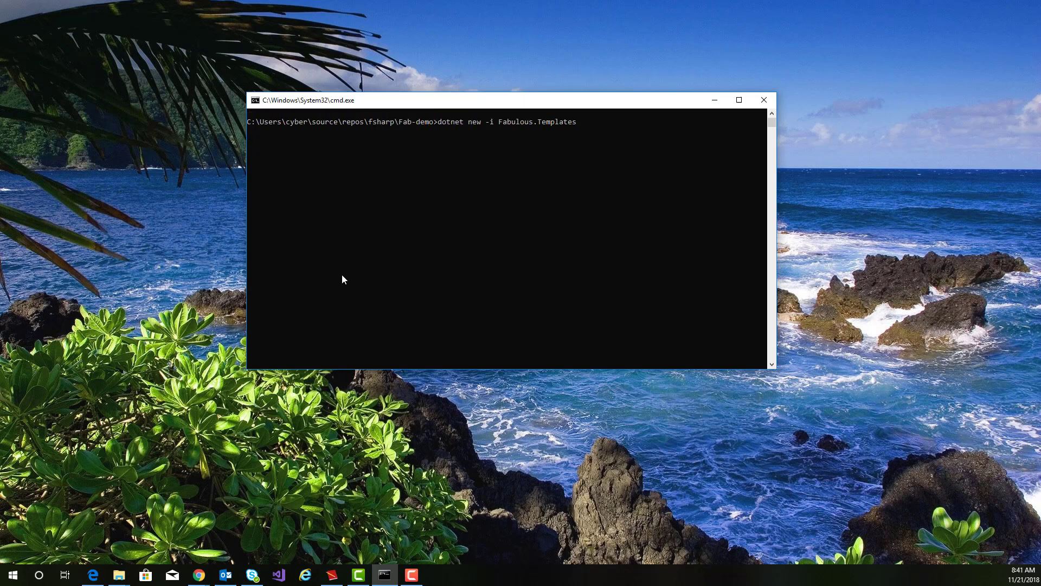
key("Enter")
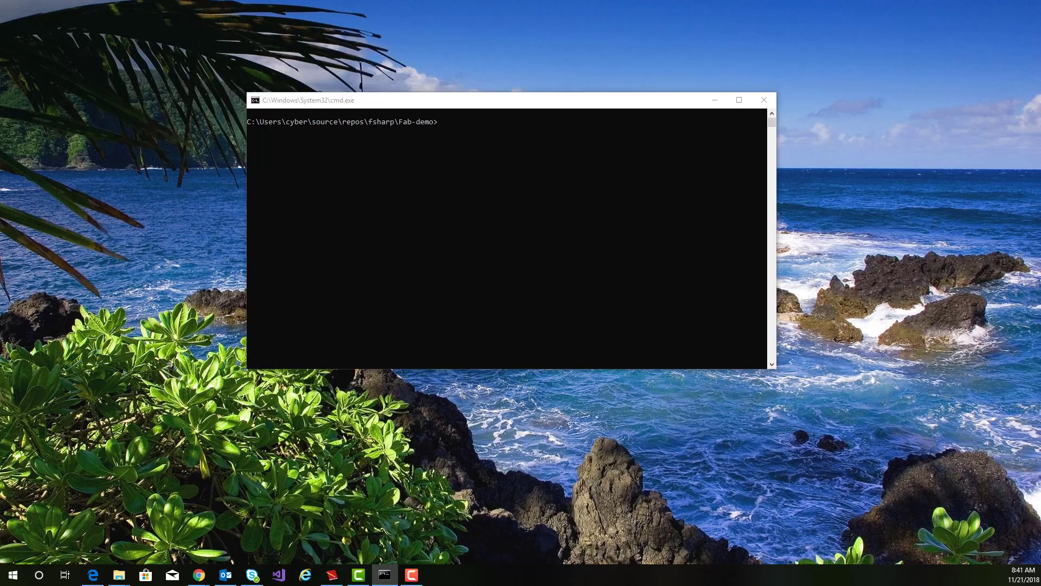
type("dotnet new fabulous-app -n SqueakyApp")
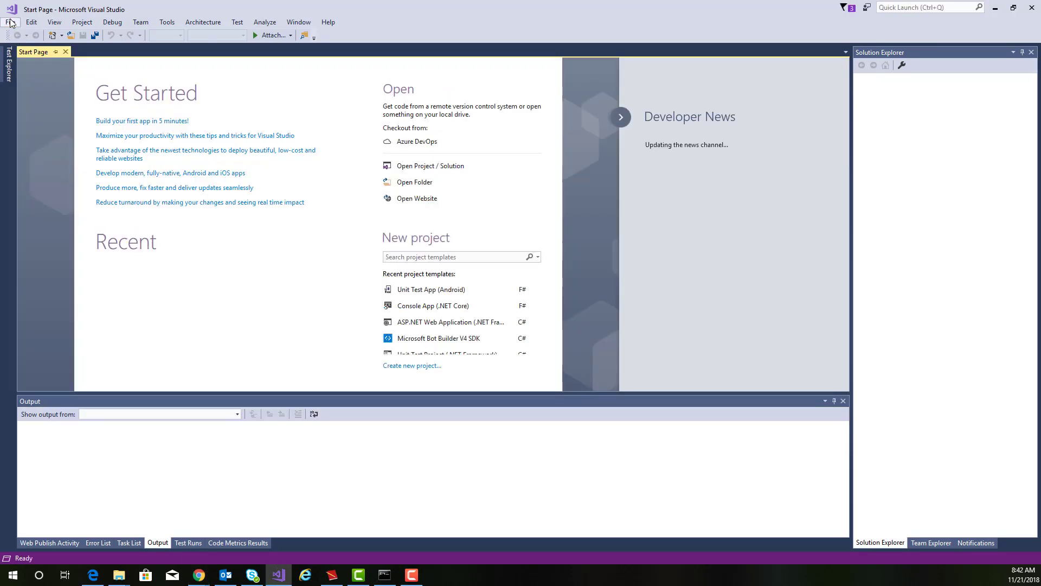
Open SqueakyApp.sln from the Fab-demo folder via File > Open > Project/Solution.
left_click(9, 21)
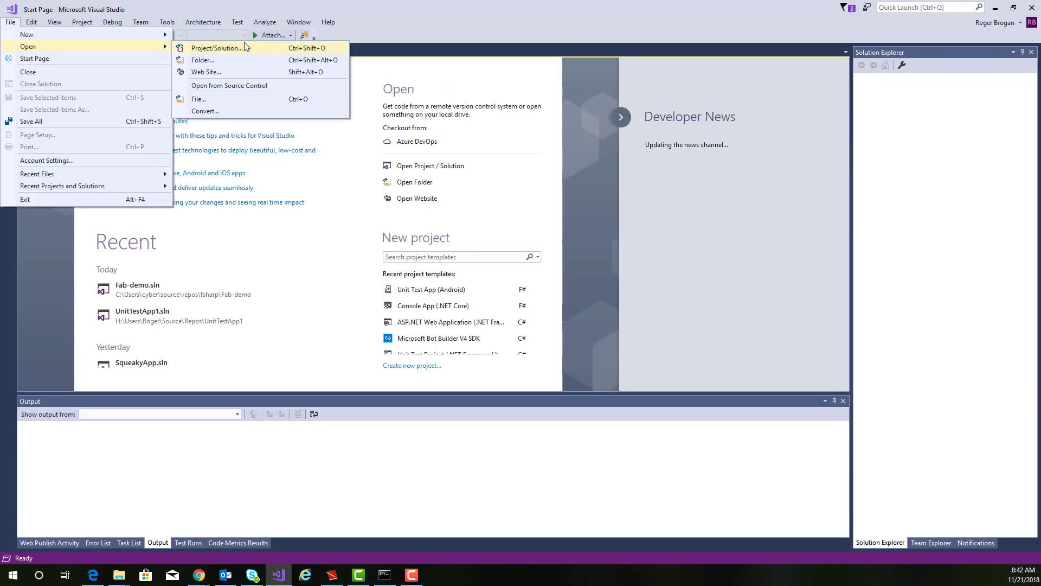
left_click(219, 48)
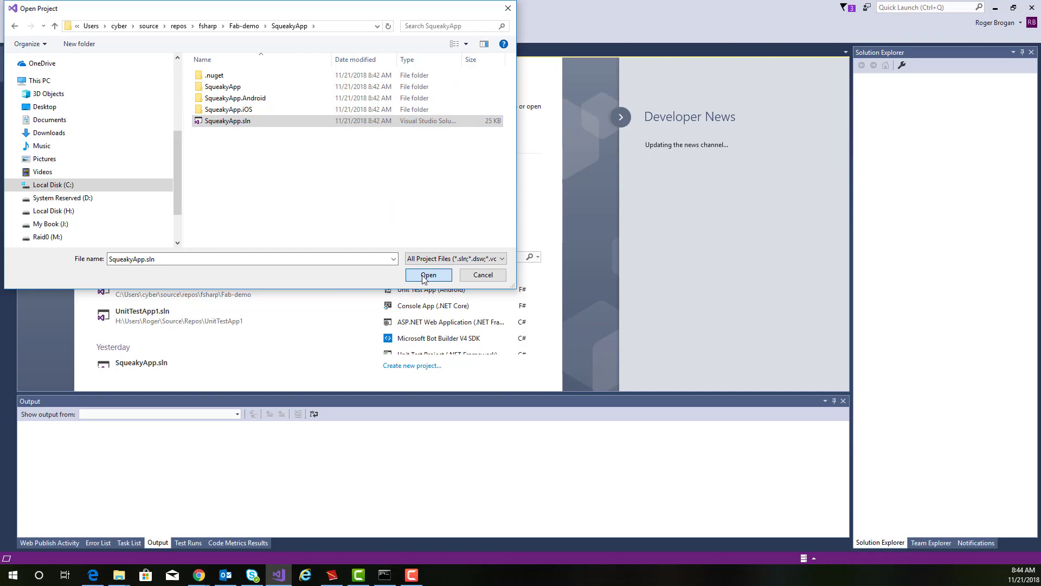
left_click(428, 275)
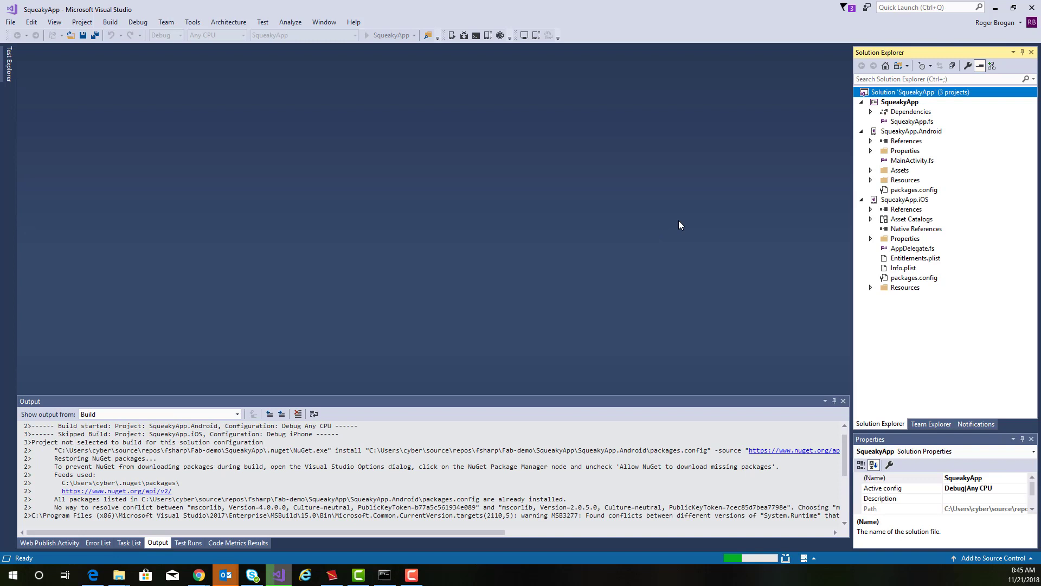
Select the Android and iOS projects, then open the shared SqueakyApp.fs file in the editor.
left_click(911, 130)
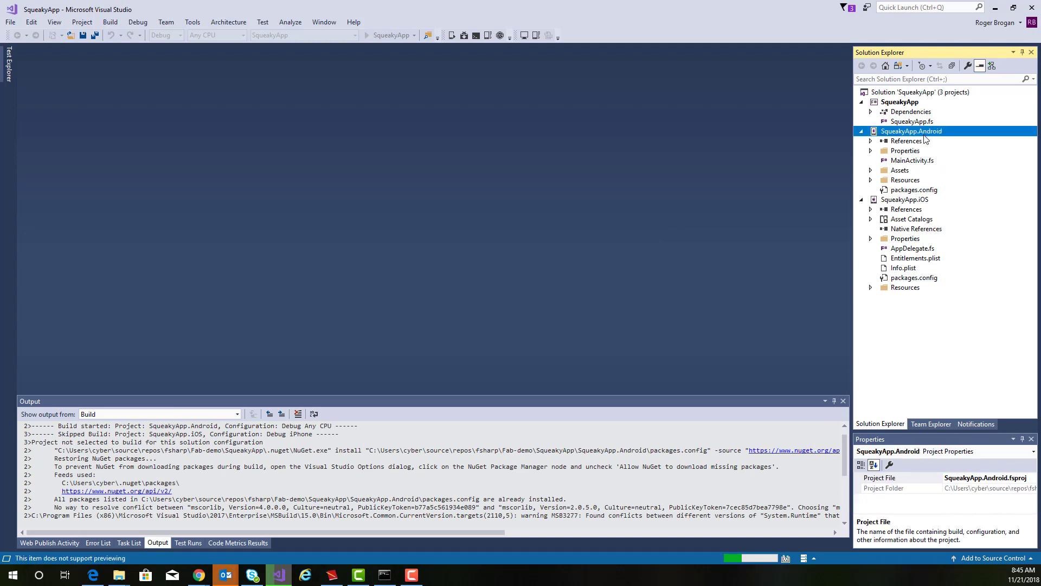
mouse_move(905, 200)
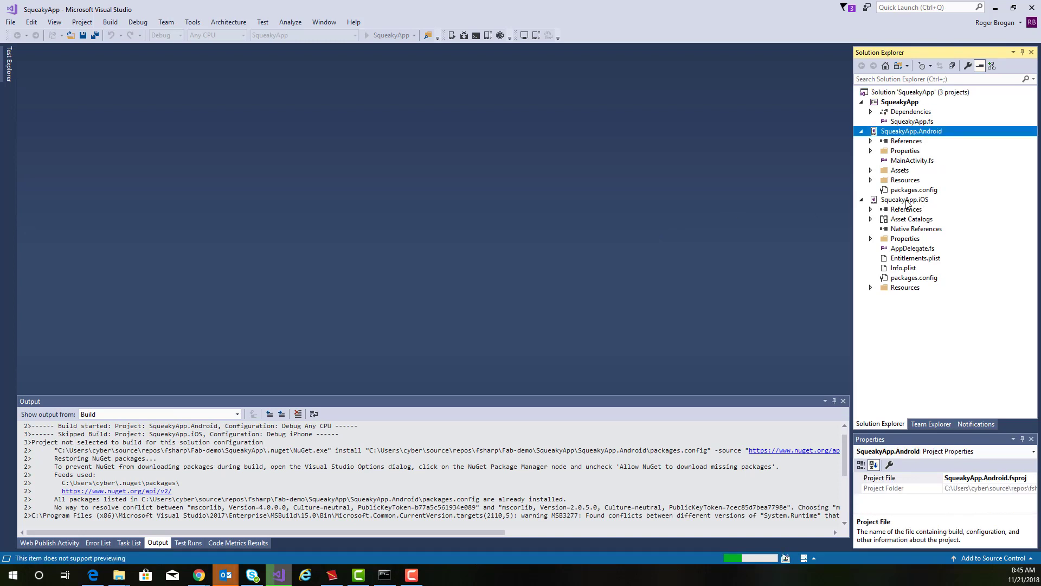
left_click(904, 199)
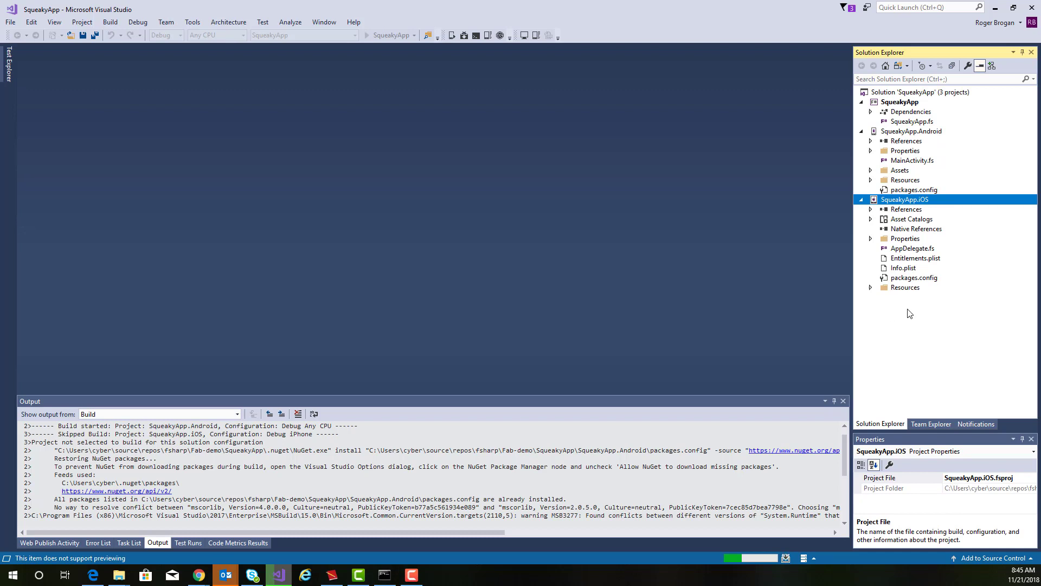
mouse_move(959, 241)
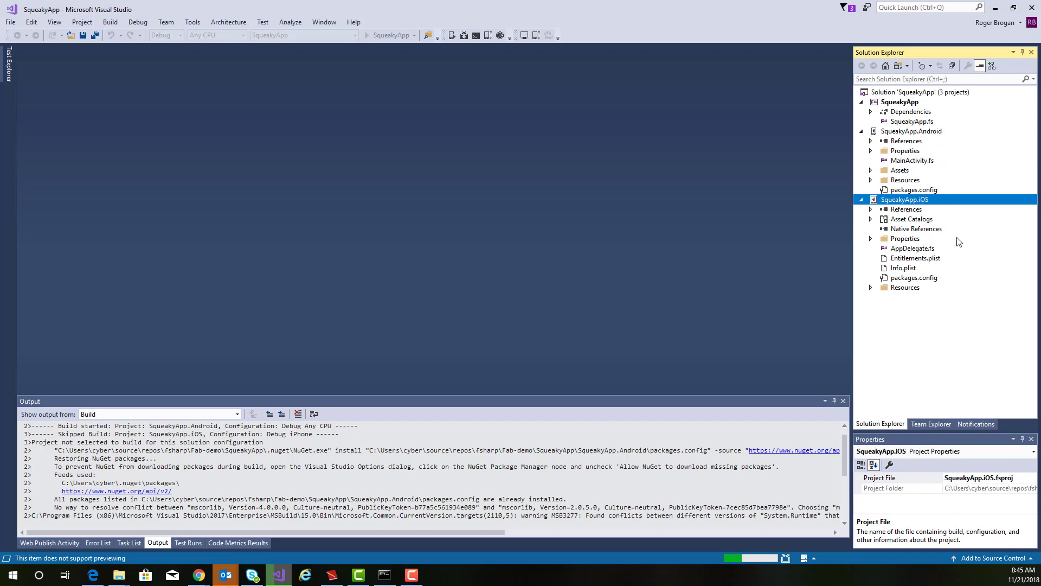
left_click(911, 121)
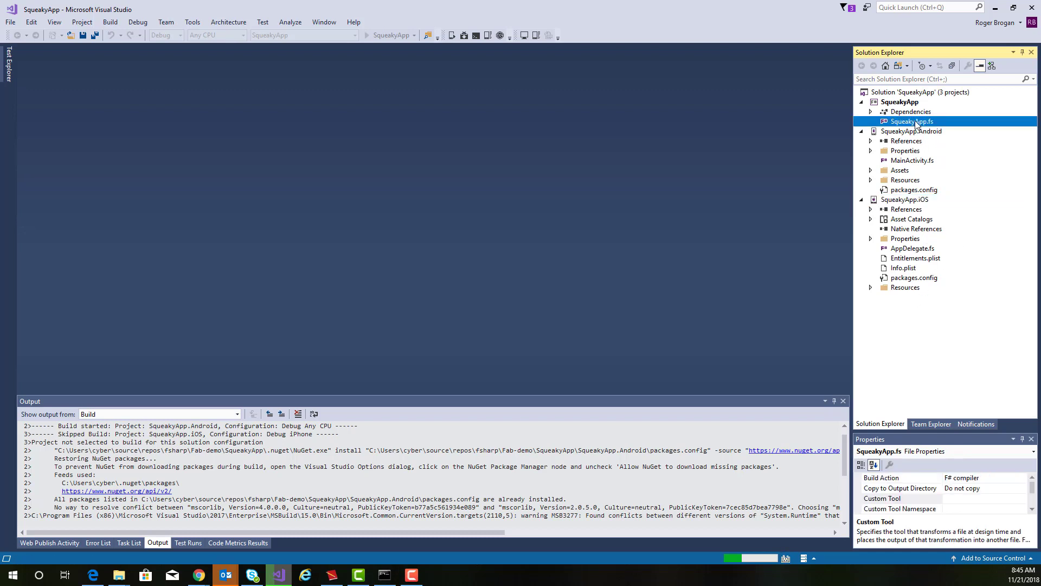
double_click(912, 121)
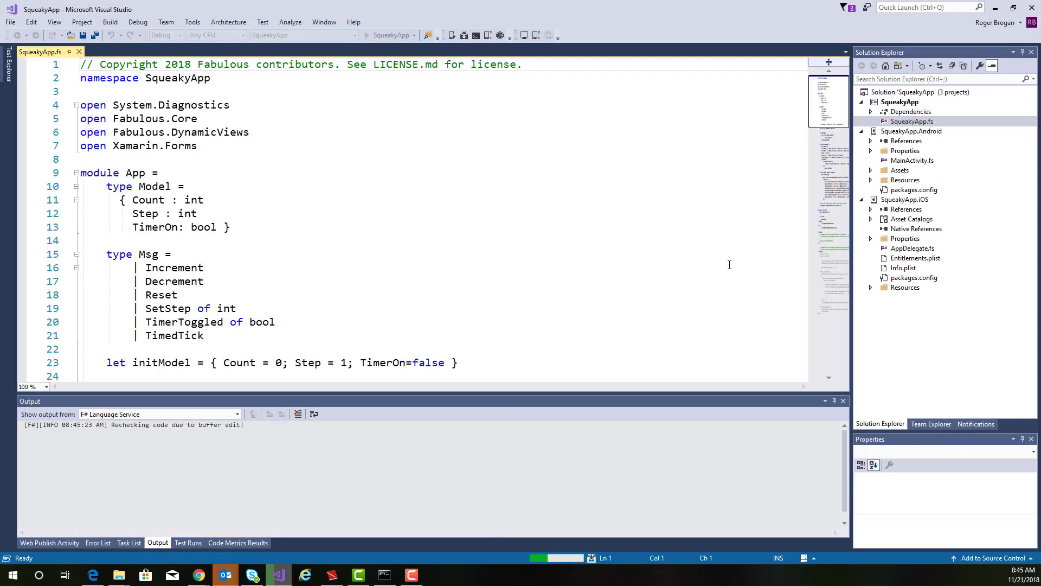
mouse_move(652, 232)
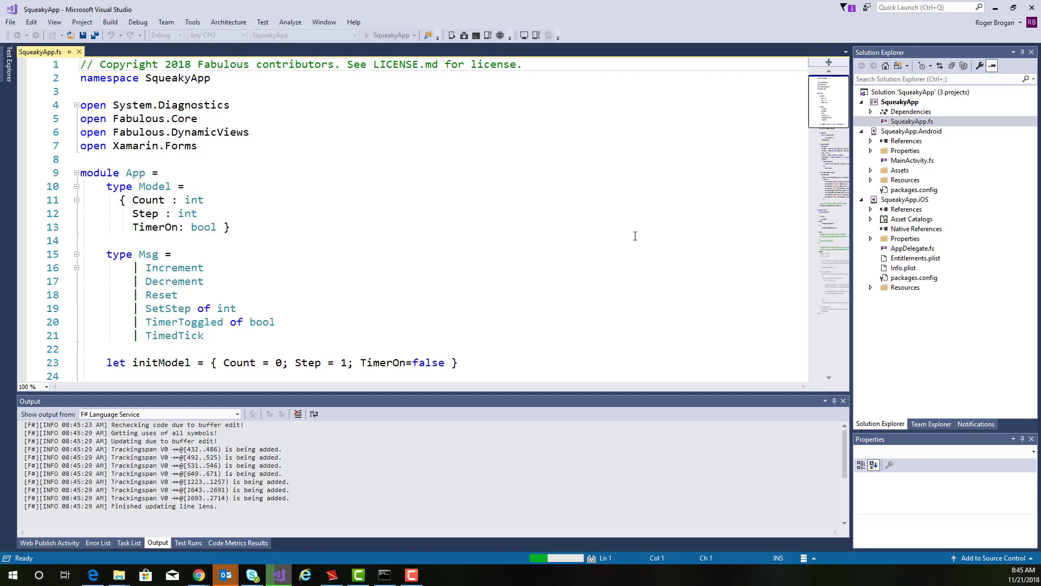
left_click(905, 199)
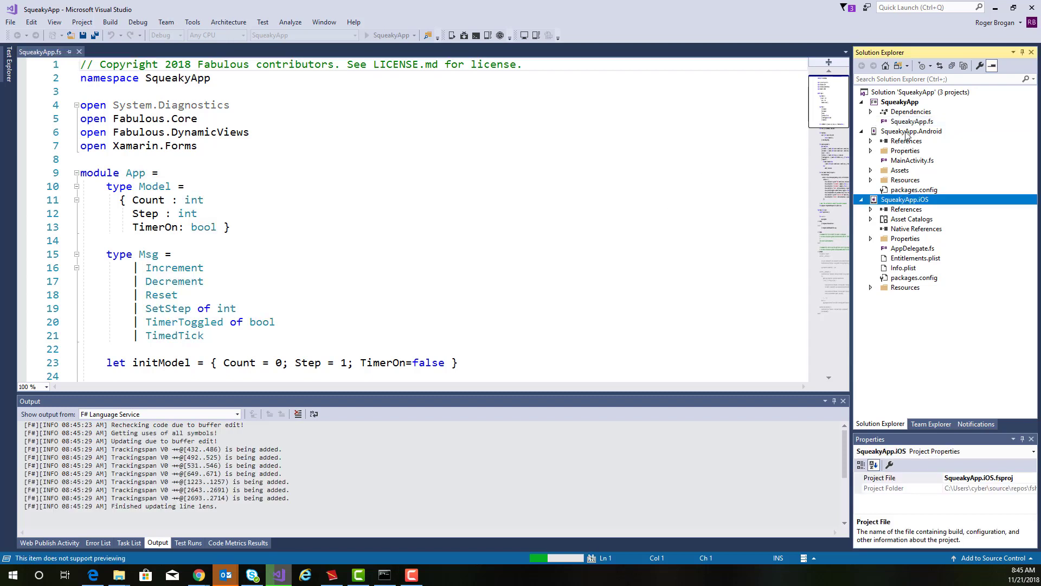
right_click(911, 130)
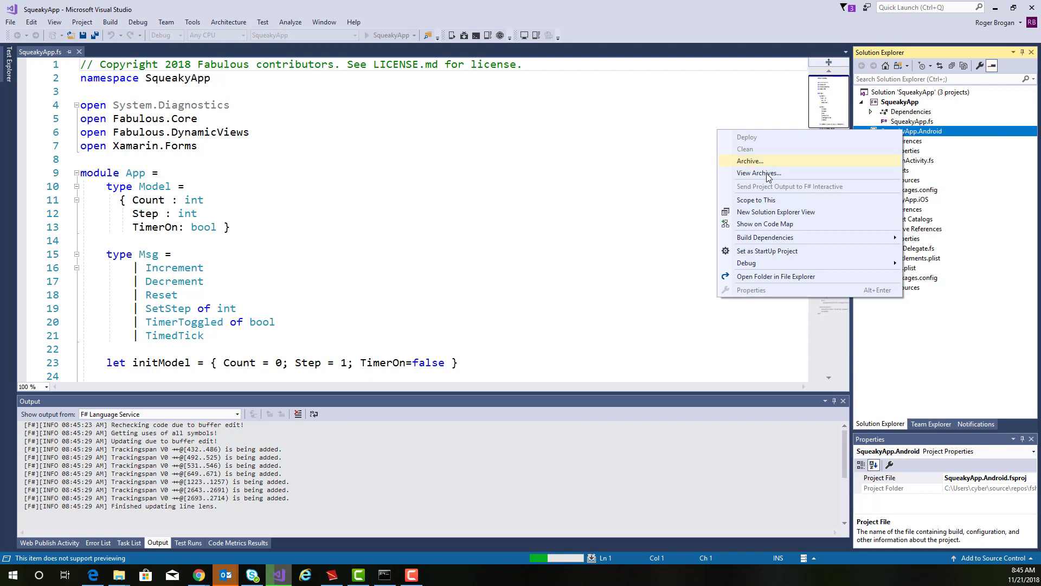
left_click(767, 250)
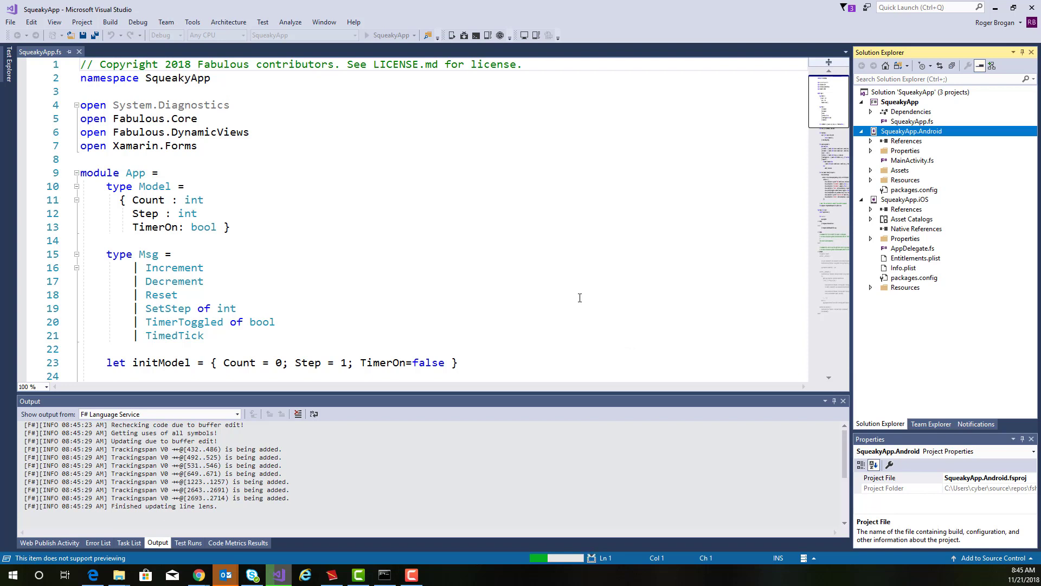
mouse_move(510, 163)
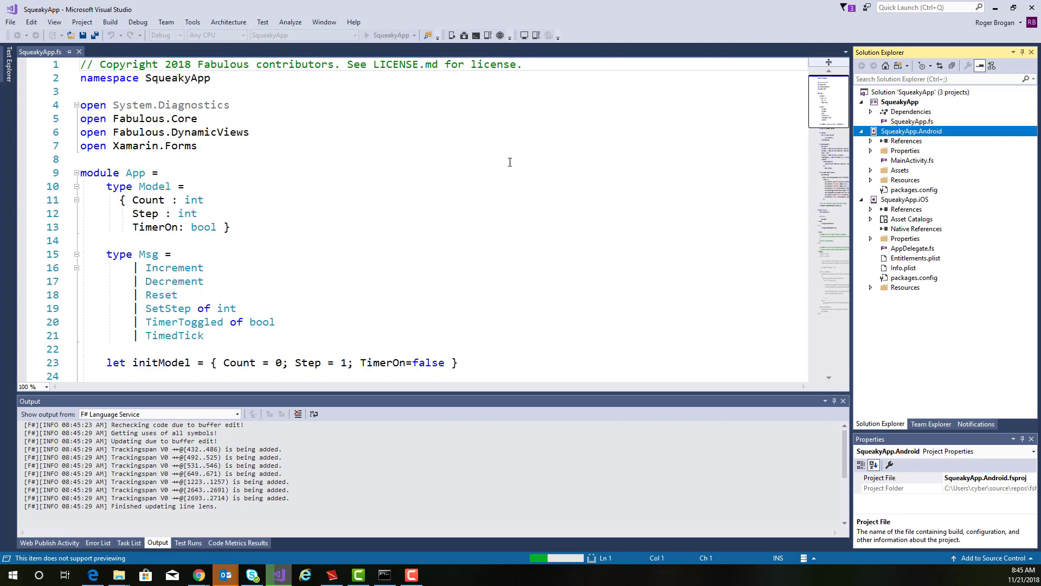
mouse_move(423, 218)
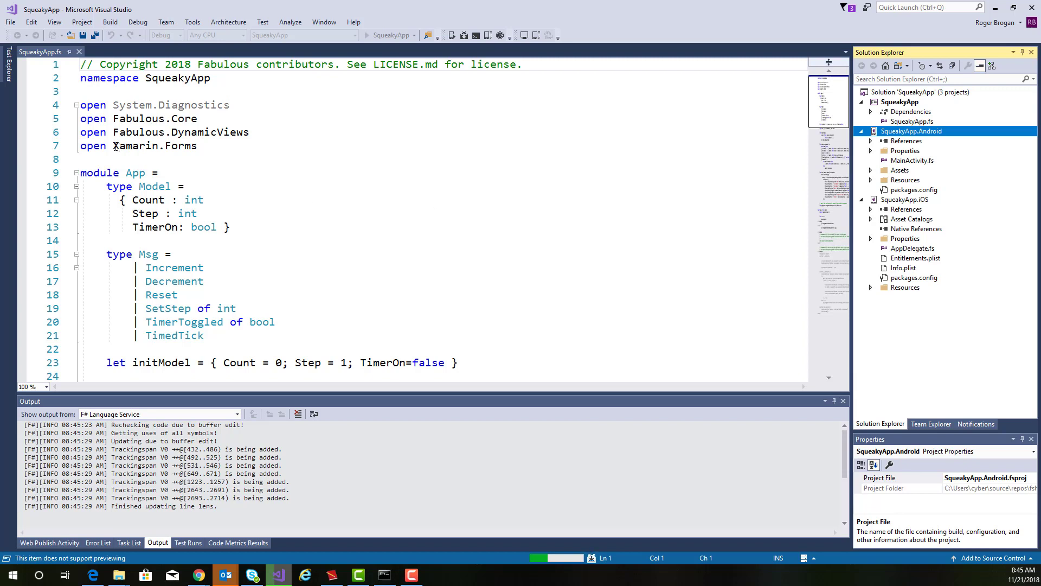
double_click(130, 145)
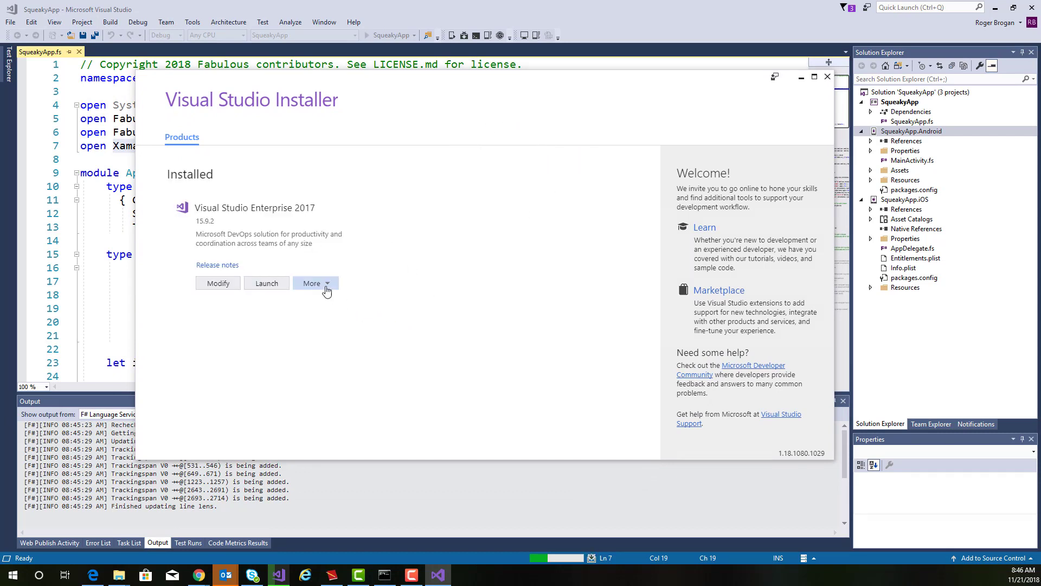
Verify Mobile development with .NET is installed in the Modify workloads list, then close the installer.
left_click(315, 283)
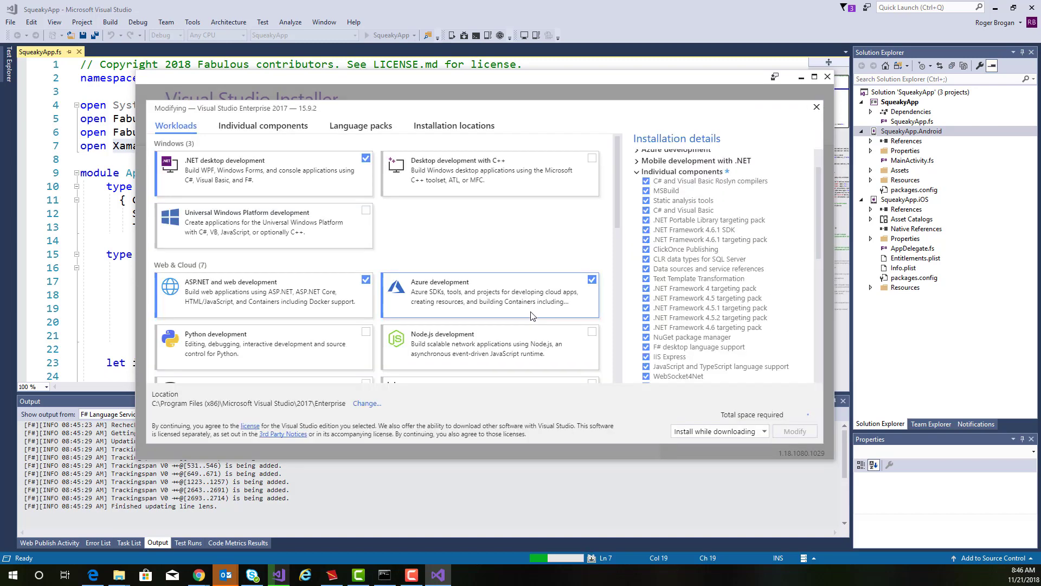
scroll("down", 3)
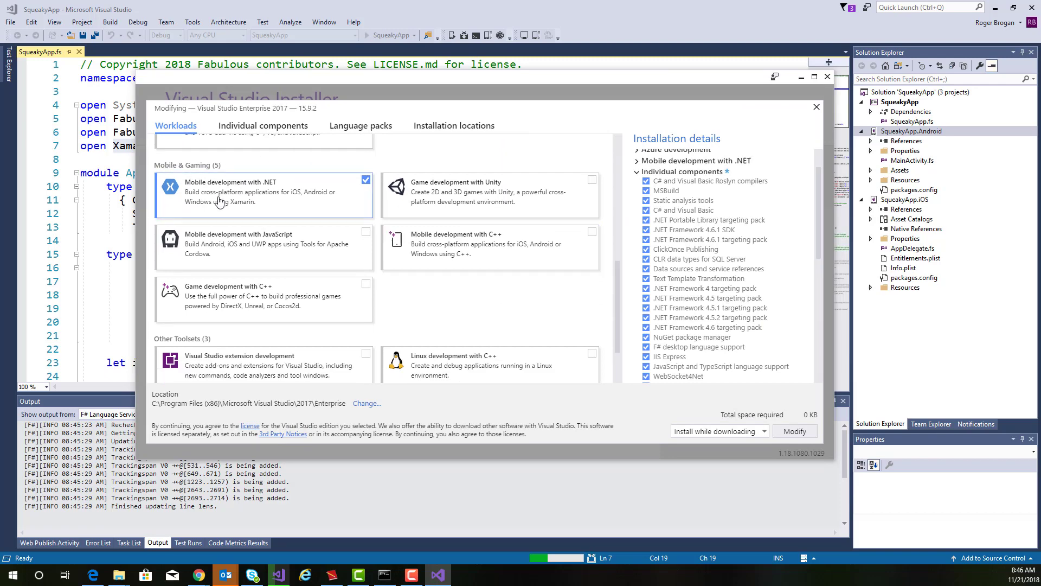
mouse_move(300, 204)
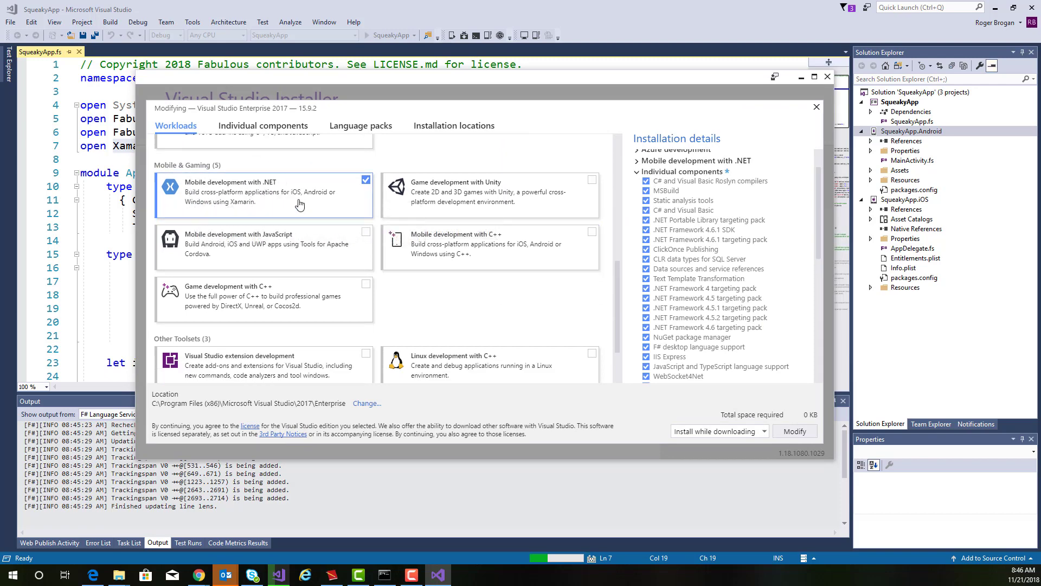
mouse_move(276, 204)
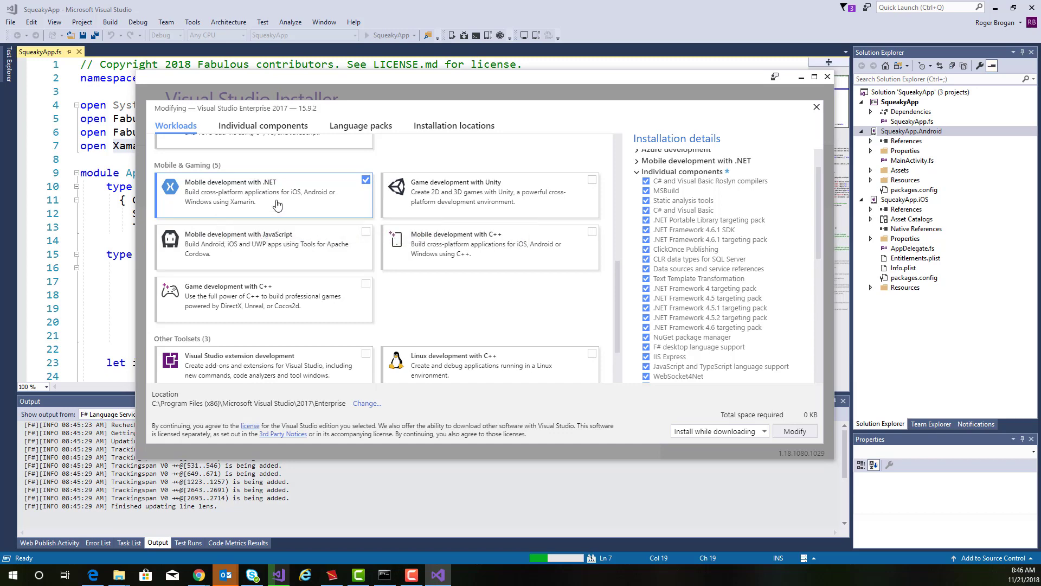
mouse_move(781, 308)
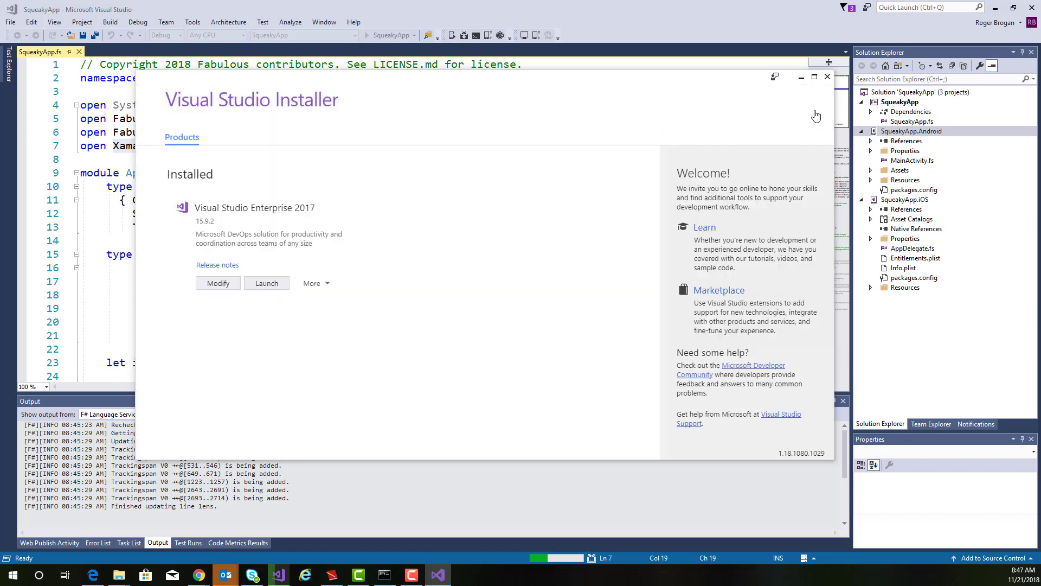
left_click(827, 76)
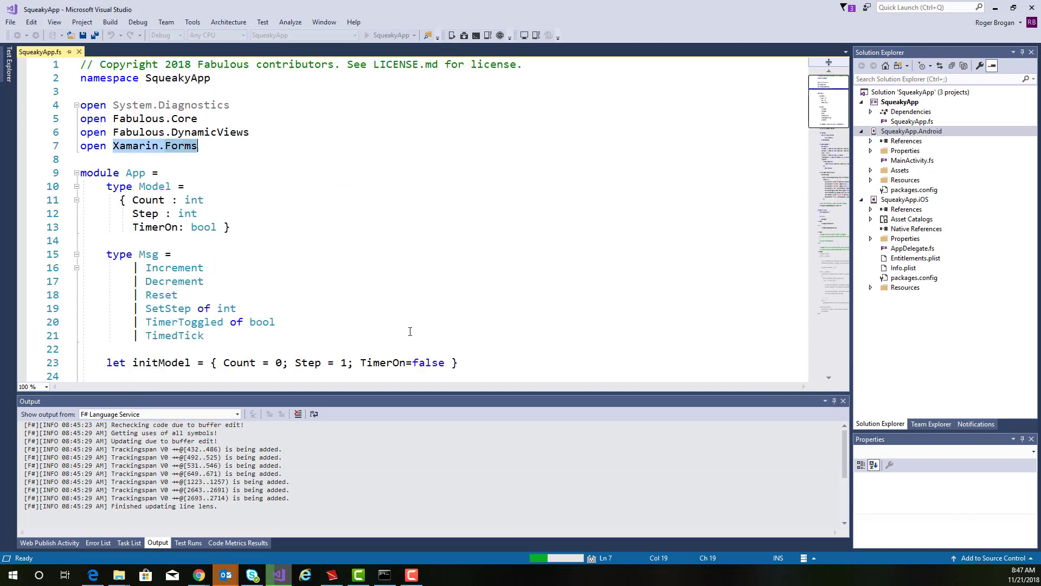
mouse_move(451, 321)
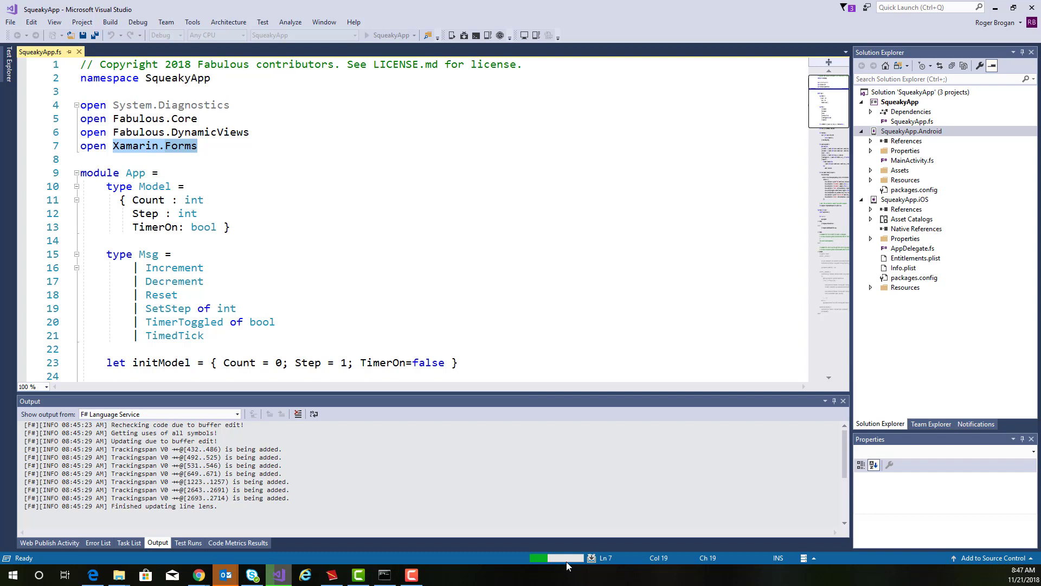
mouse_move(349, 260)
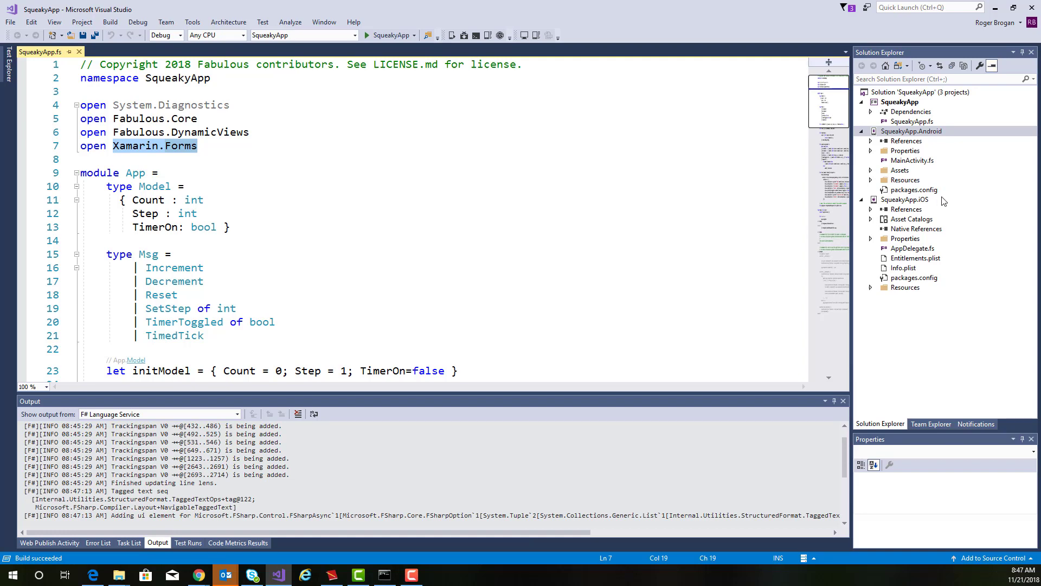
Set SqueakyApp.Android as the startup project targeting the pie Android 9.0 emulator.
right_click(911, 131)
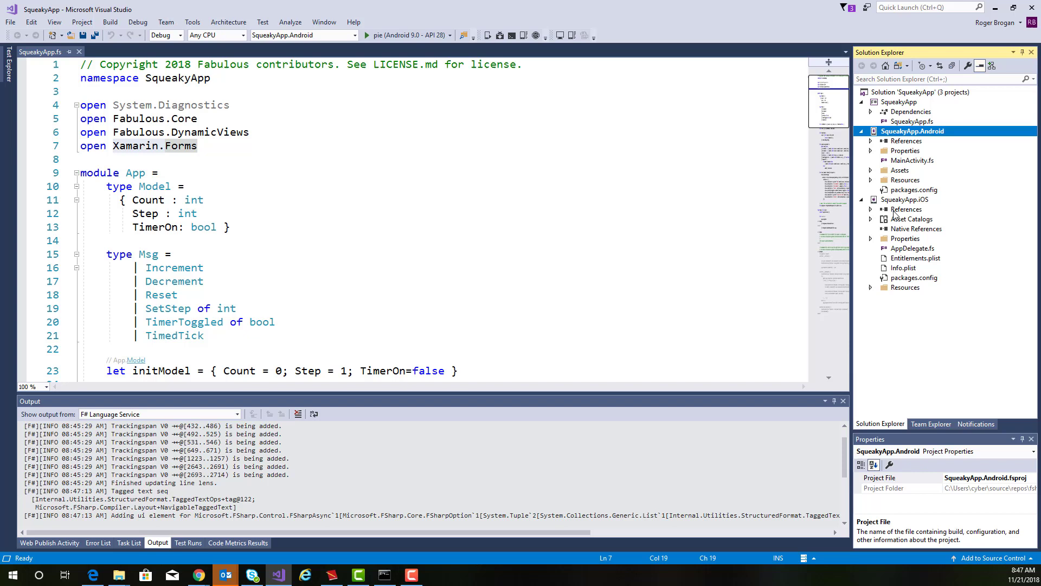
mouse_move(920, 202)
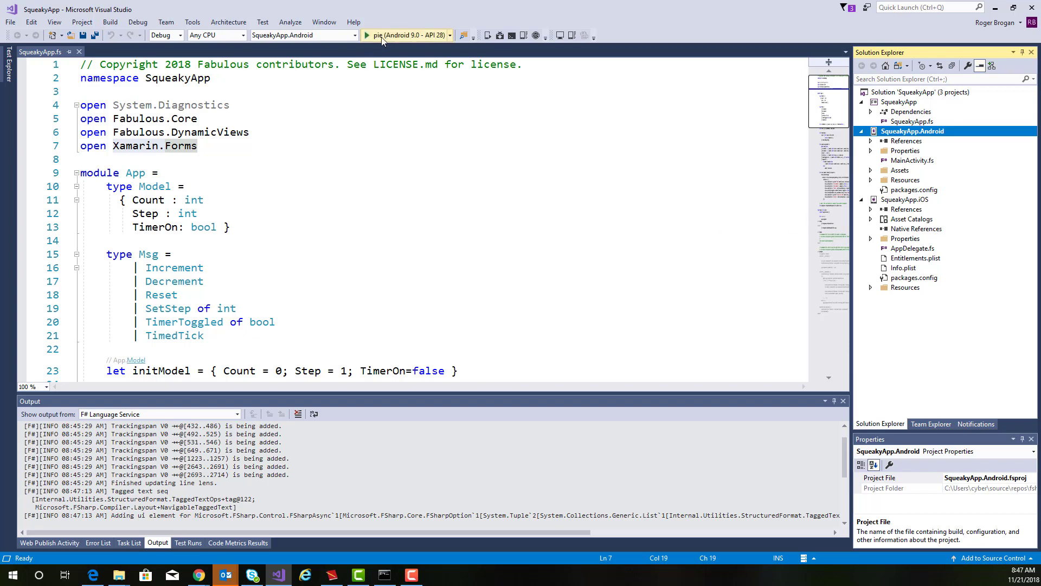
mouse_move(384, 35)
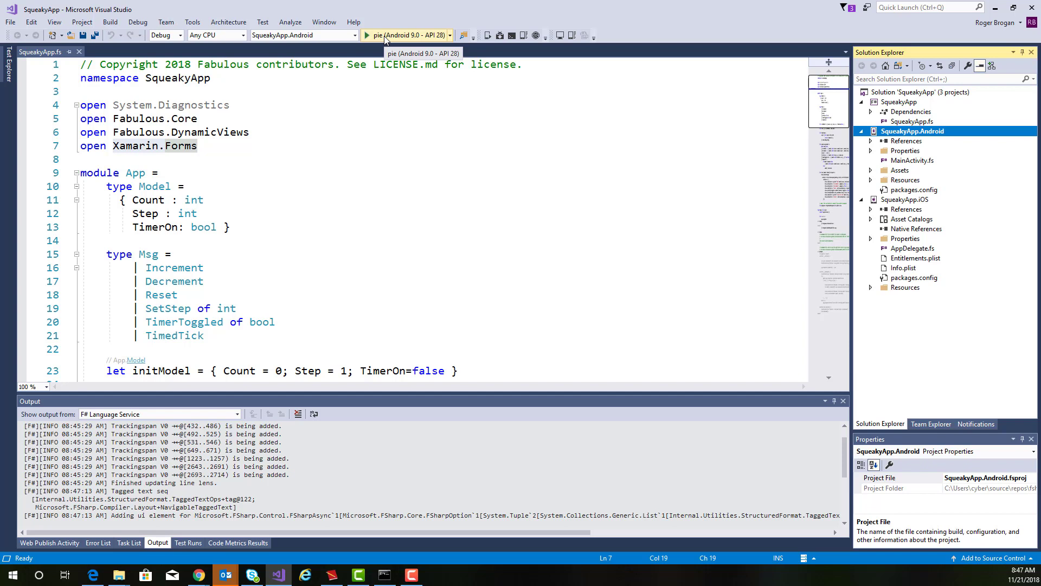
mouse_move(510, 212)
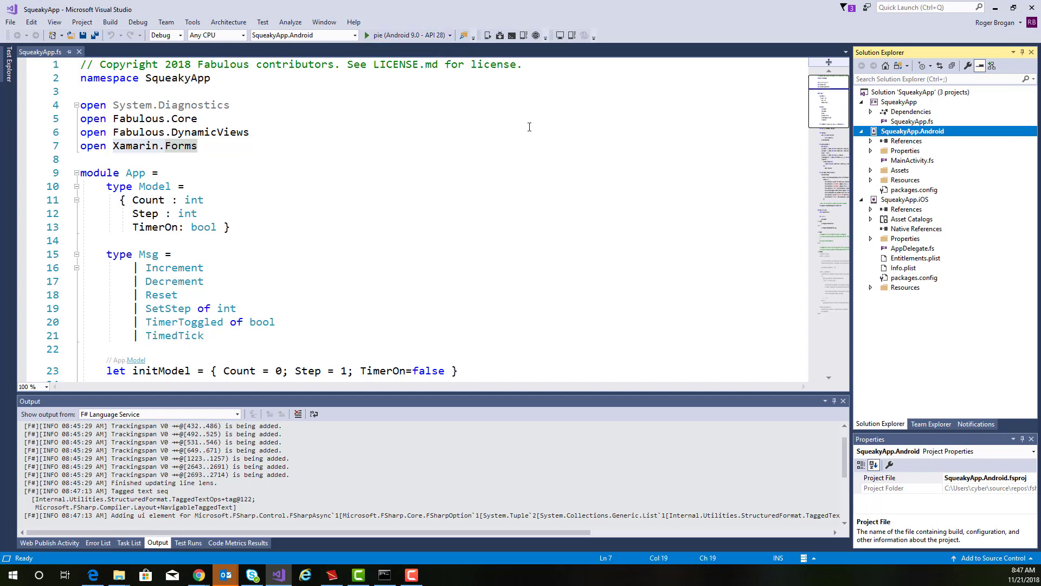
mouse_move(500, 35)
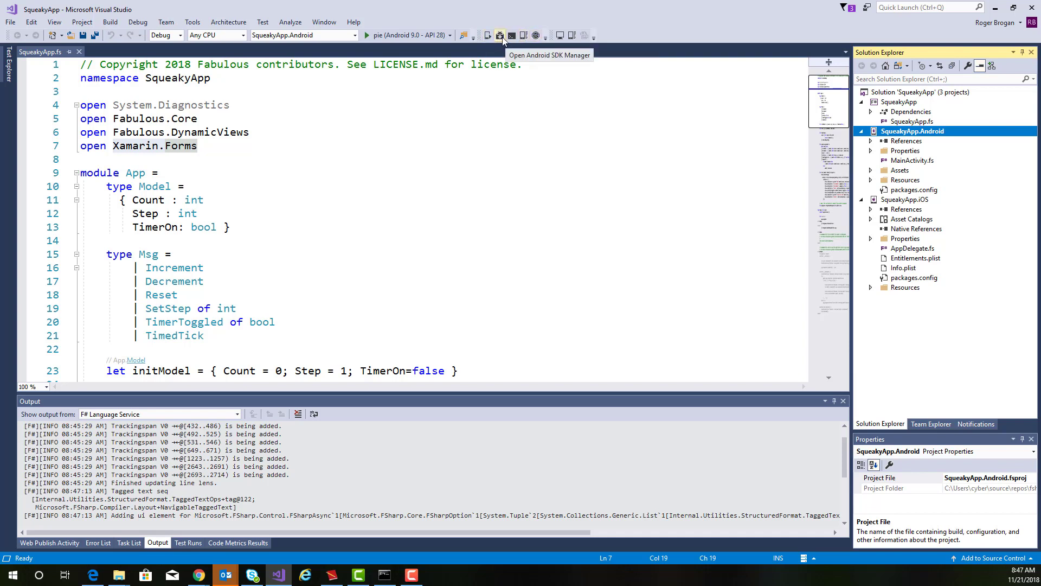
mouse_move(486, 36)
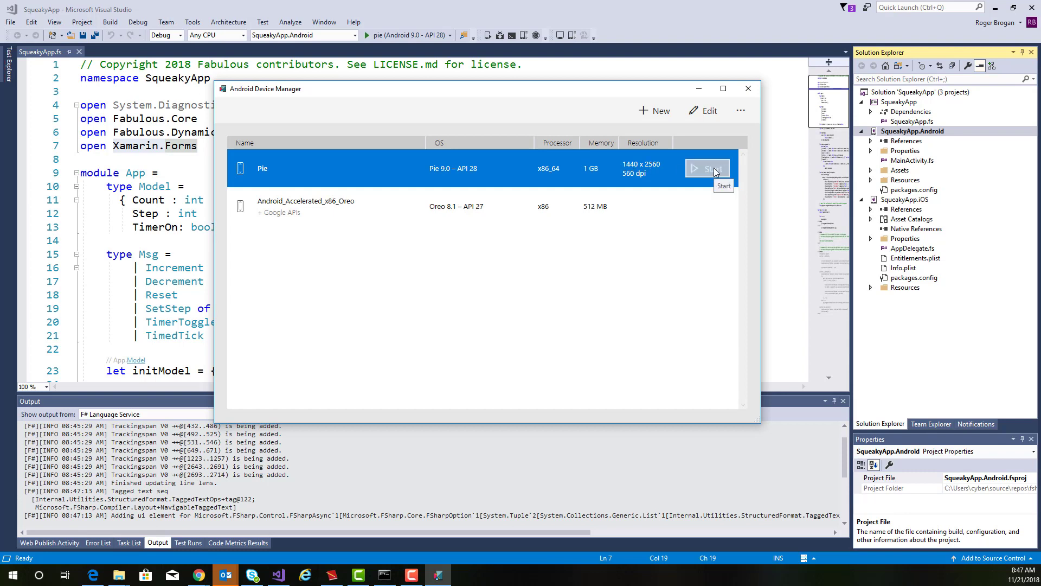
Start the Pie virtual device from Android Device Manager and minimize the manager window.
left_click(707, 168)
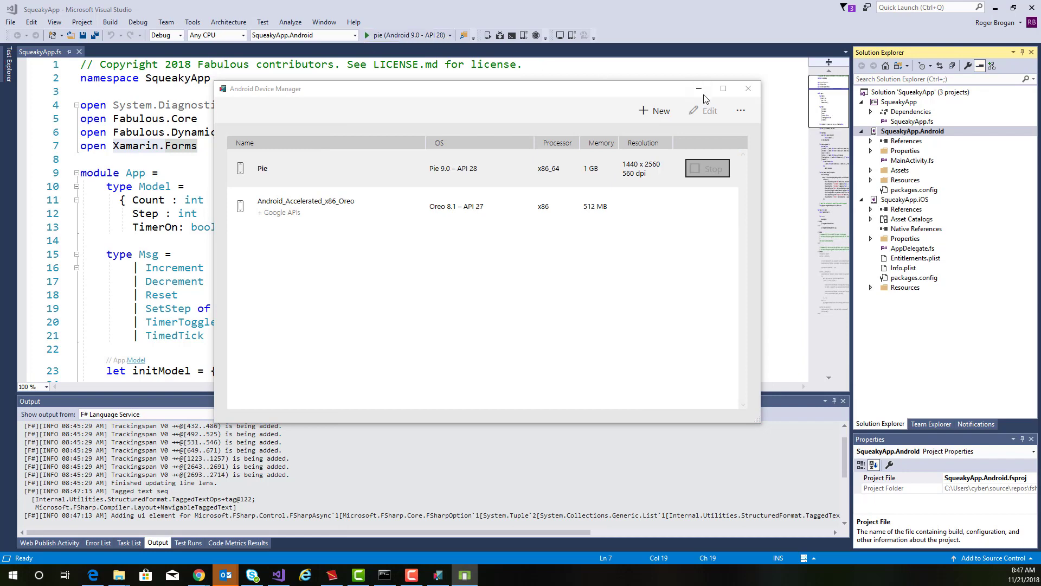
left_click(748, 88)
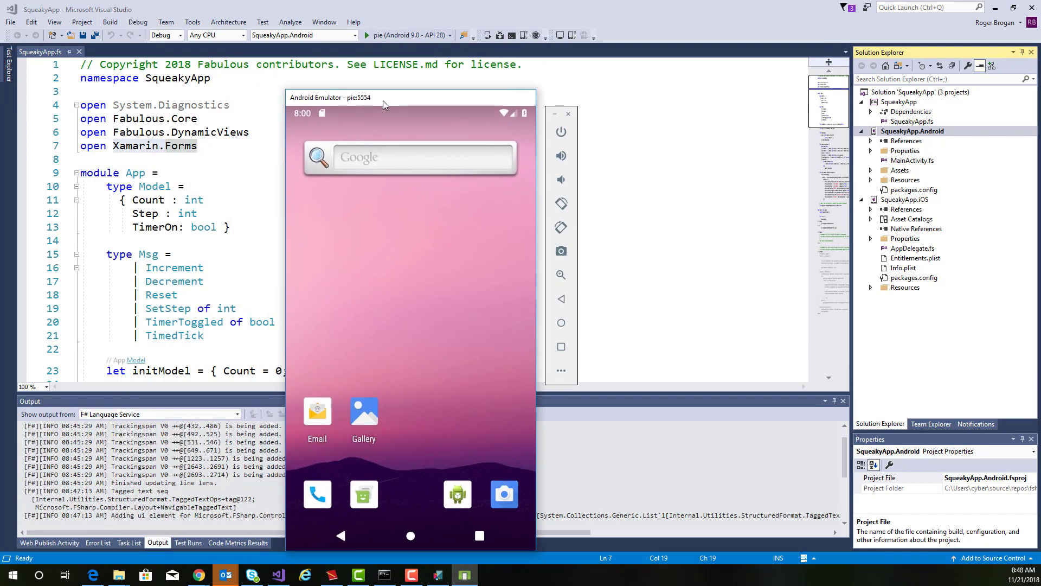
Move the emulator aside and deploy SqueakyApp to the pie Android 9.0 emulator in debug.
left_click_drag(384, 98, 822, 63)
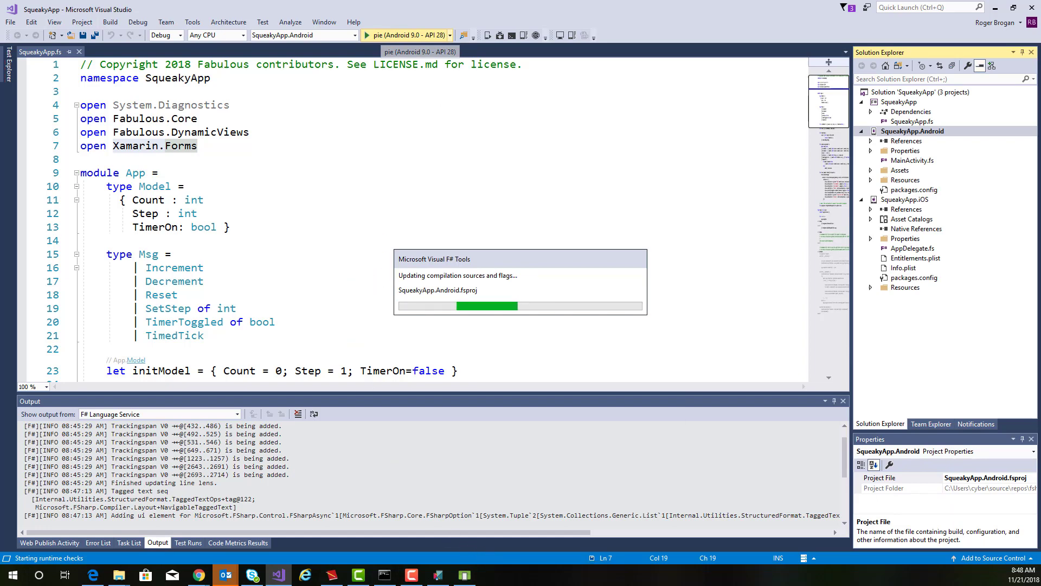
left_click(368, 35)
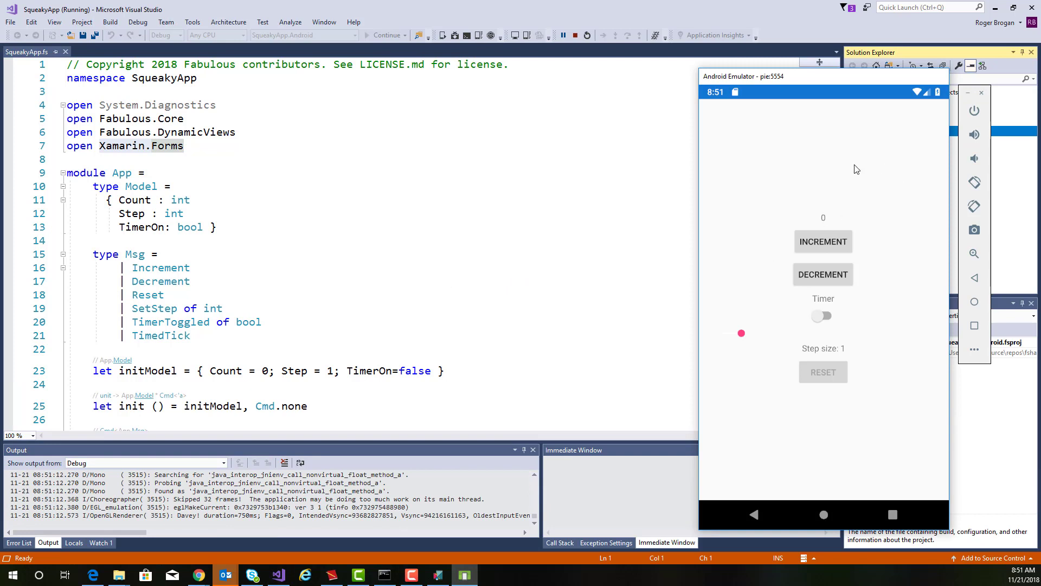
mouse_move(917, 330)
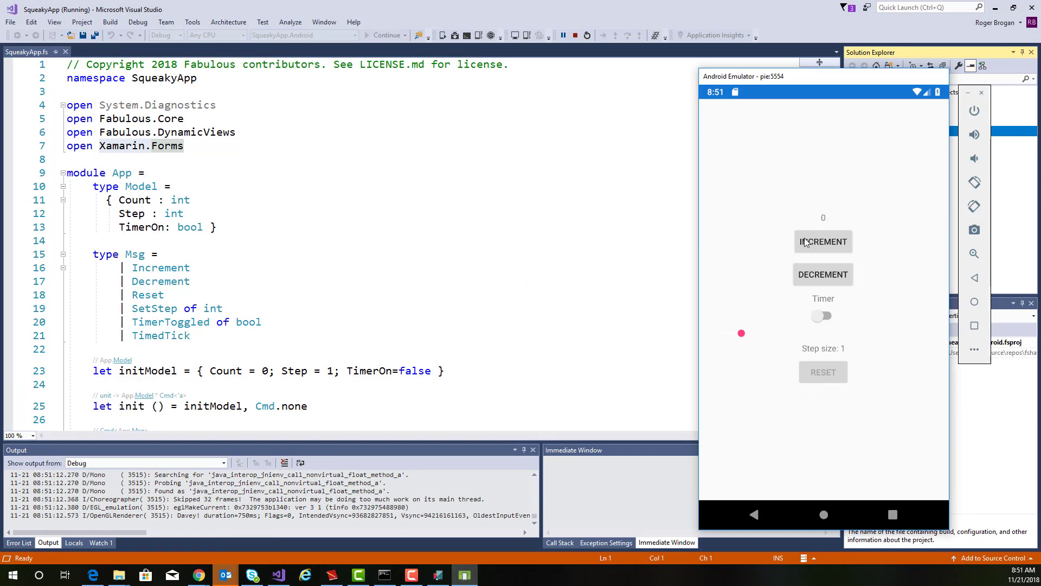
Increment the counter, enable the timer, raise step size to 10, then reset the count to 0.
left_click(822, 242)
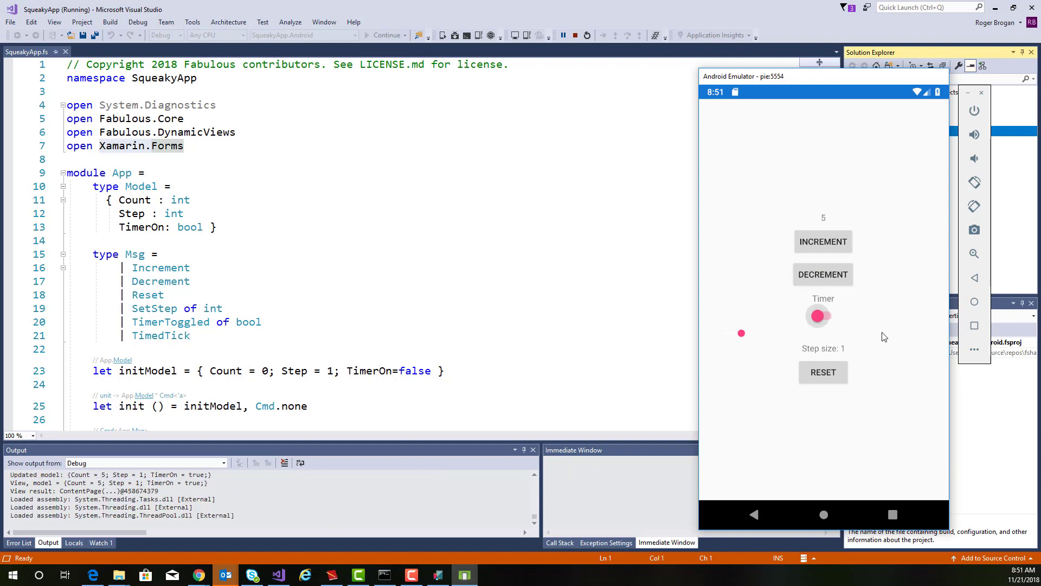
left_click(823, 315)
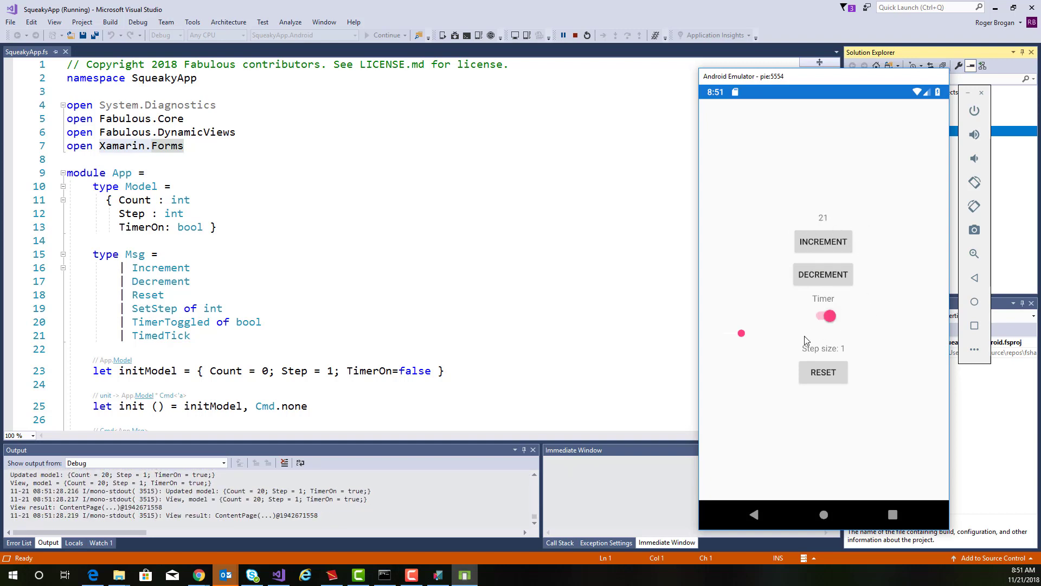
left_click_drag(742, 333, 763, 333)
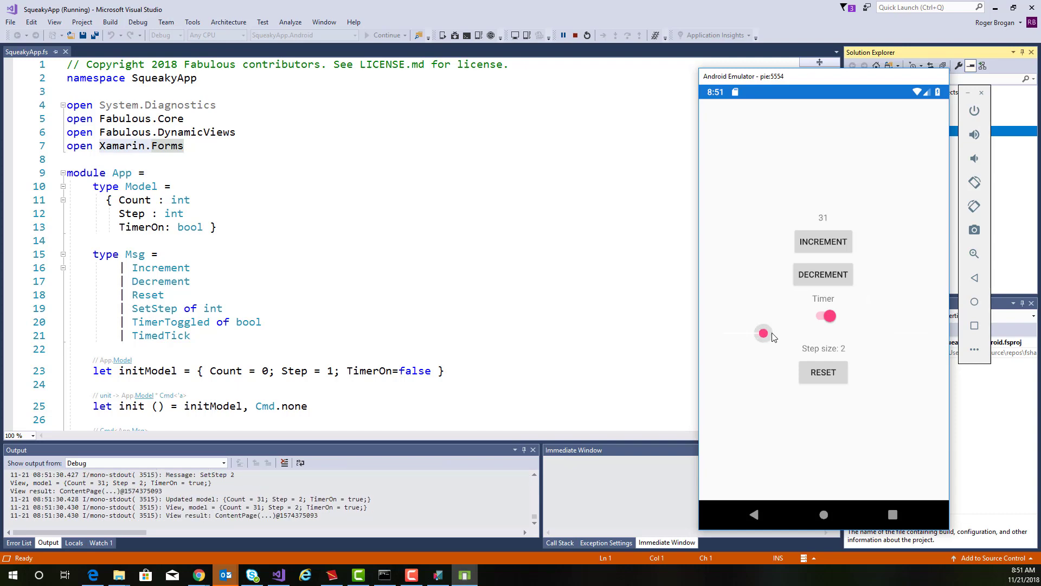
left_click_drag(763, 333, 871, 333)
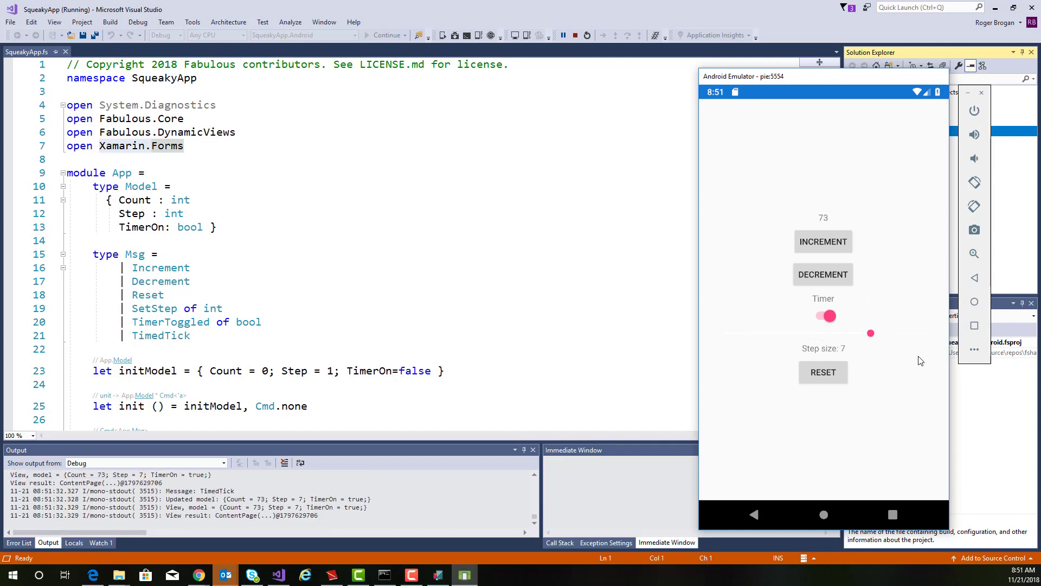
left_click_drag(871, 333, 924, 333)
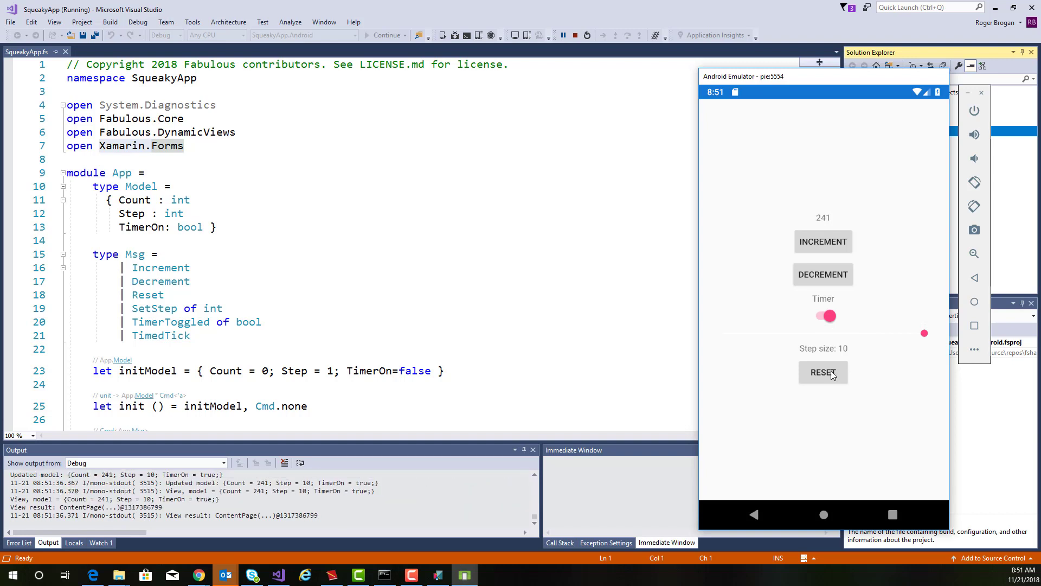
left_click(823, 372)
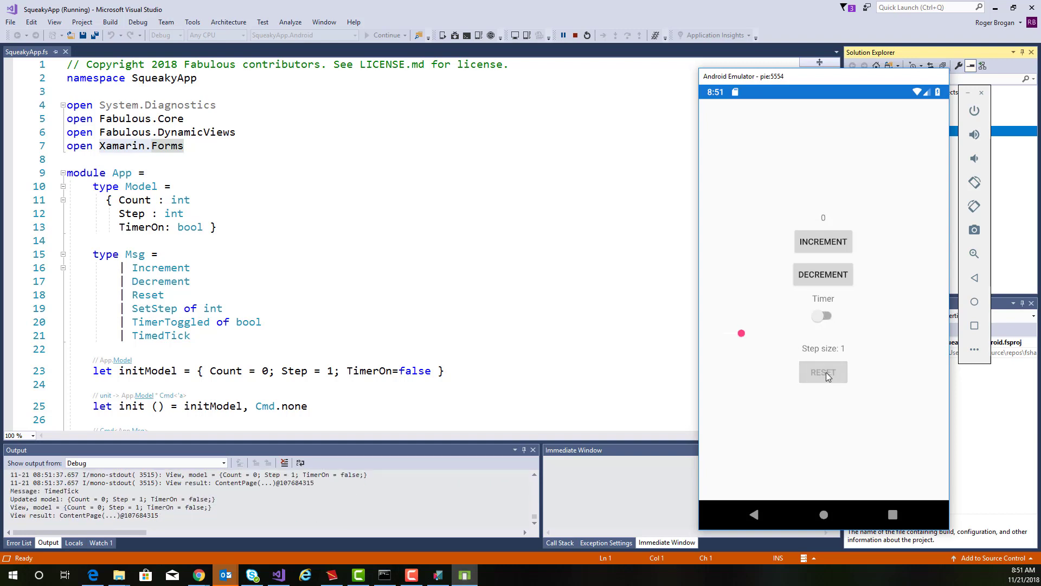
mouse_move(796, 304)
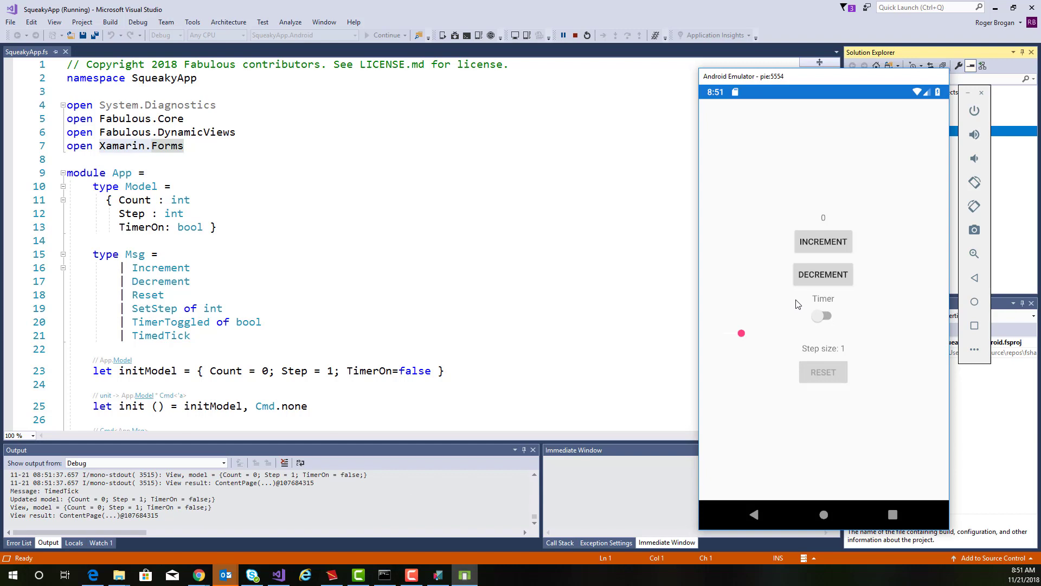
mouse_move(716, 292)
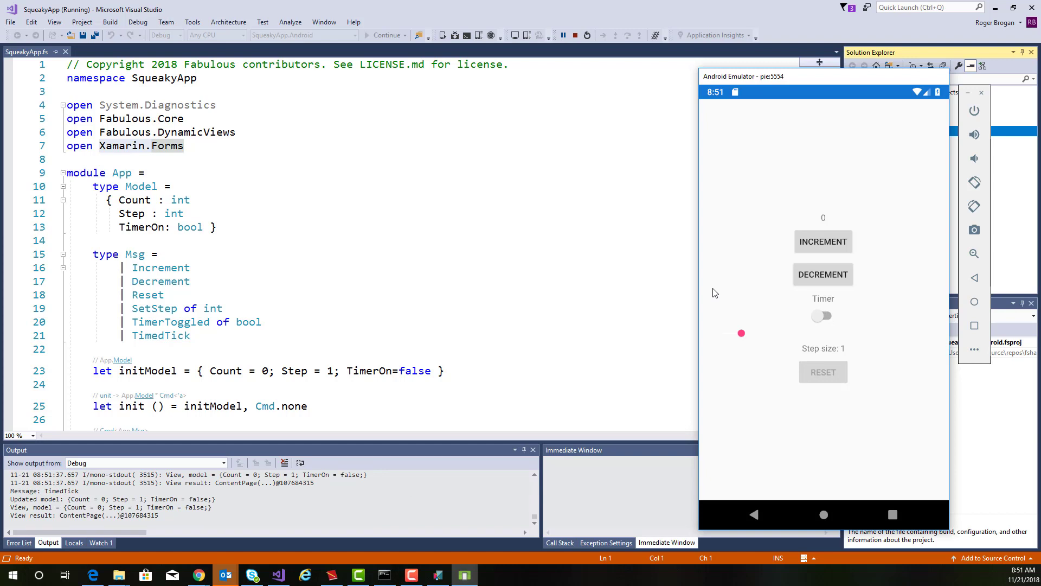
Break on line 33 'match msg with', inspect msg as Increment, then dismiss the value preview.
scroll("down", 3)
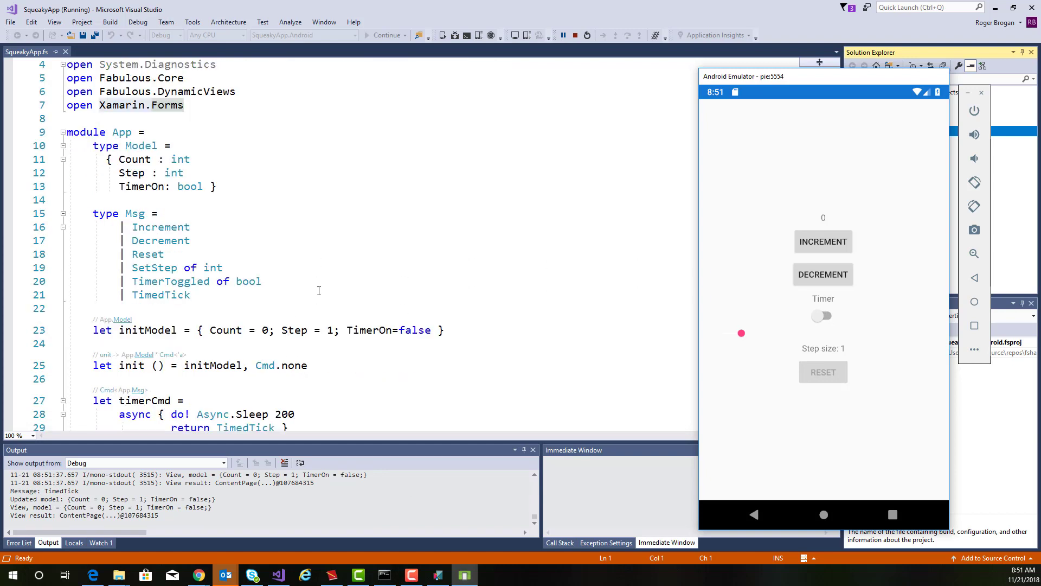
scroll("down", 3)
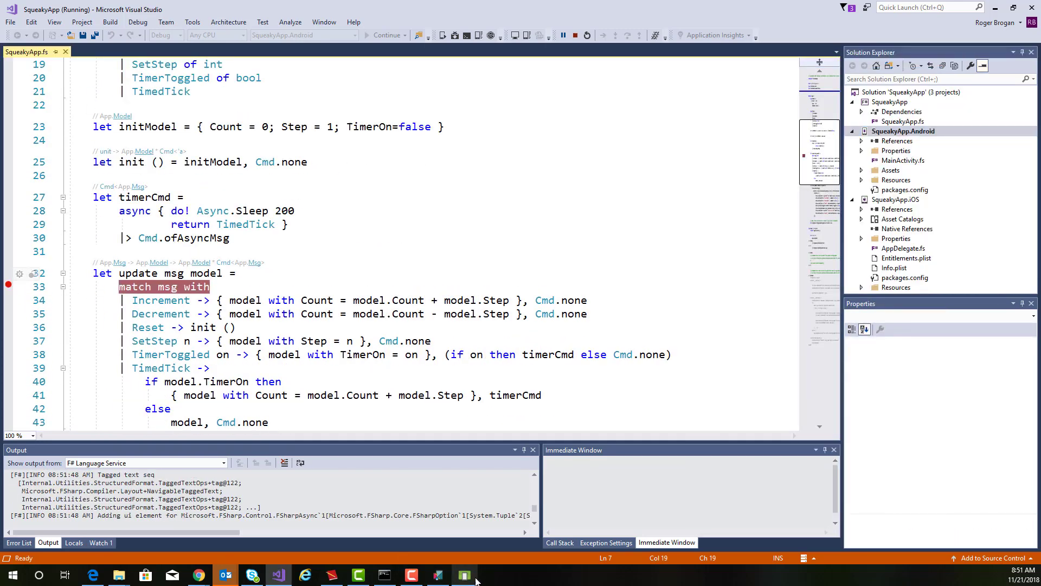
left_click(464, 575)
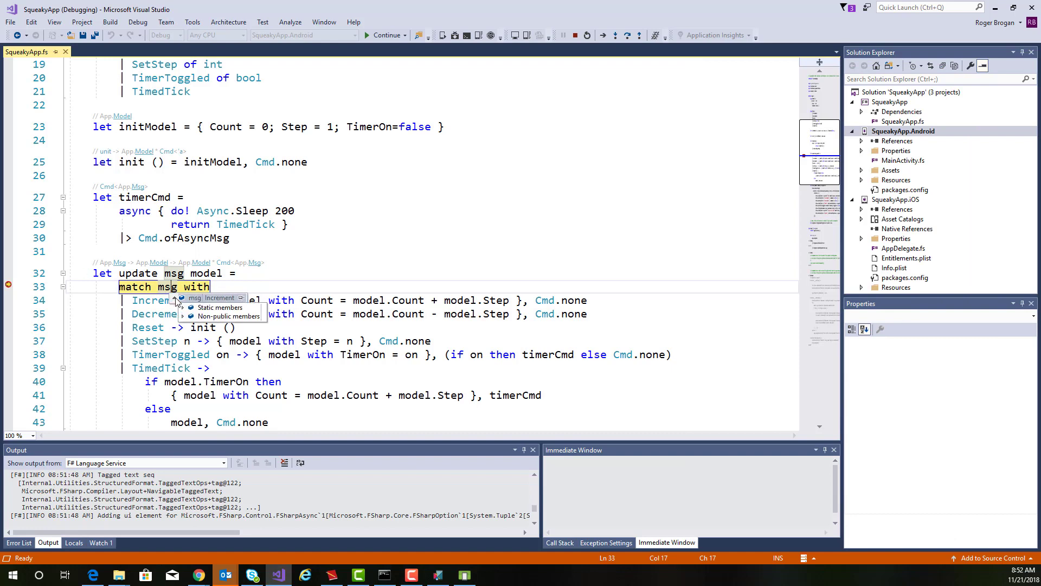
key("Escape")
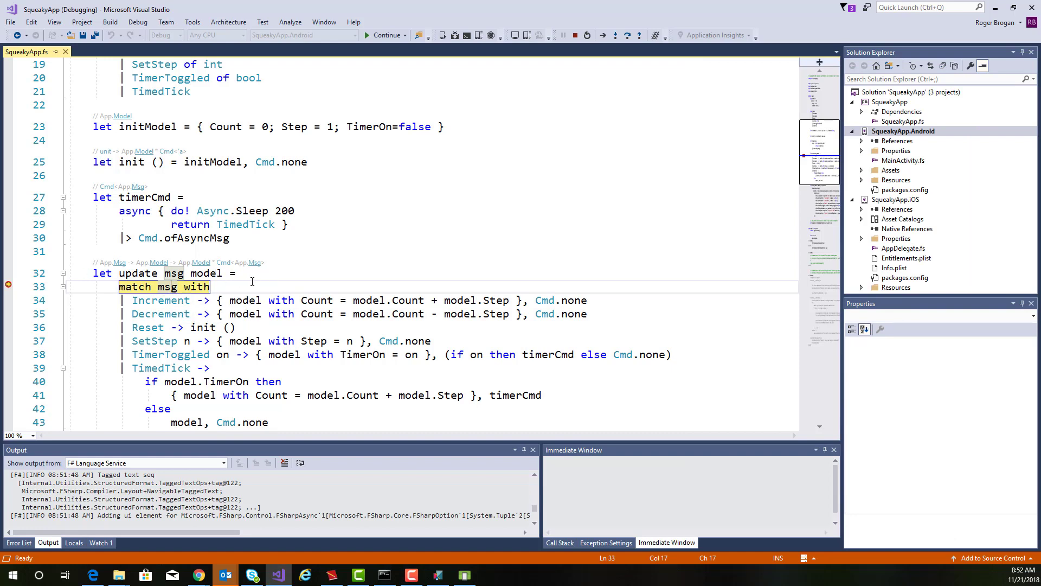
mouse_move(206, 273)
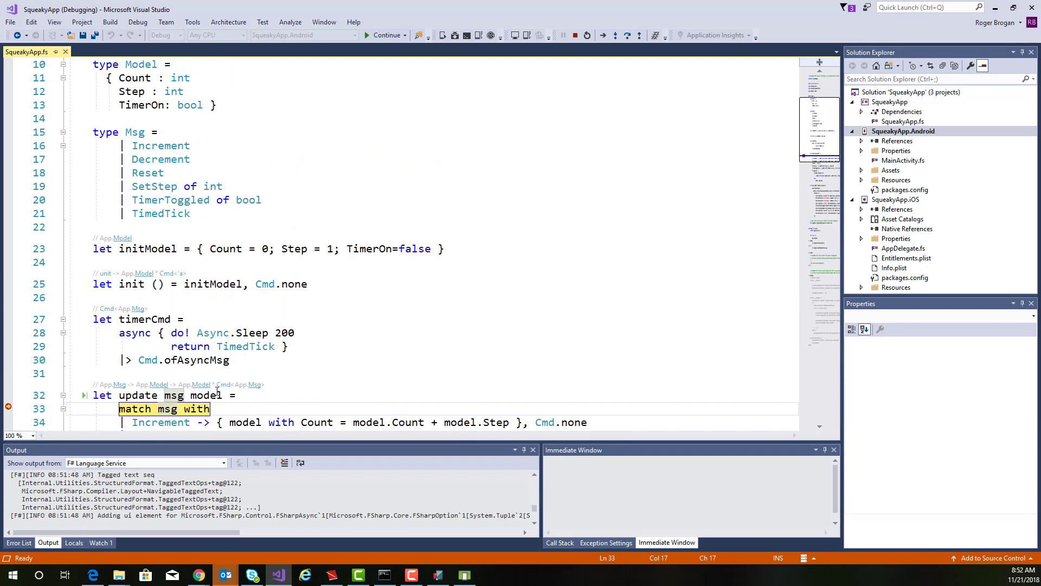
scroll("down", 3)
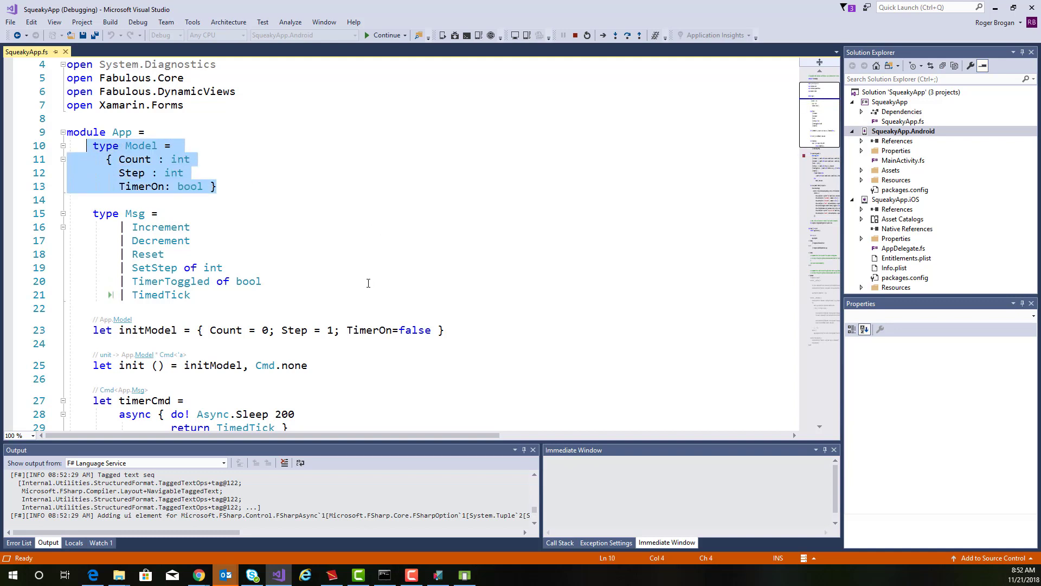
left_click(120, 199)
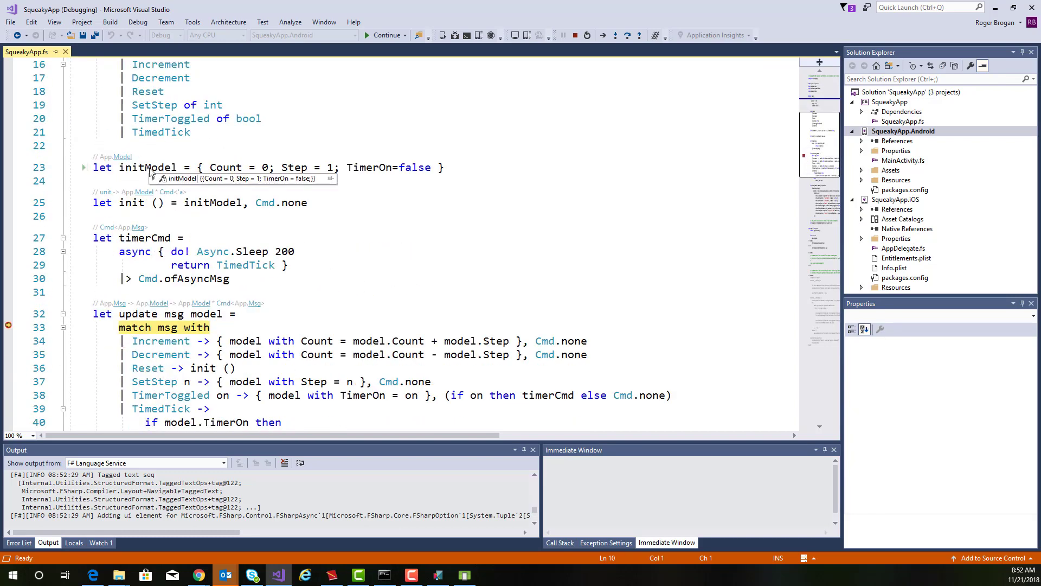
mouse_move(157, 167)
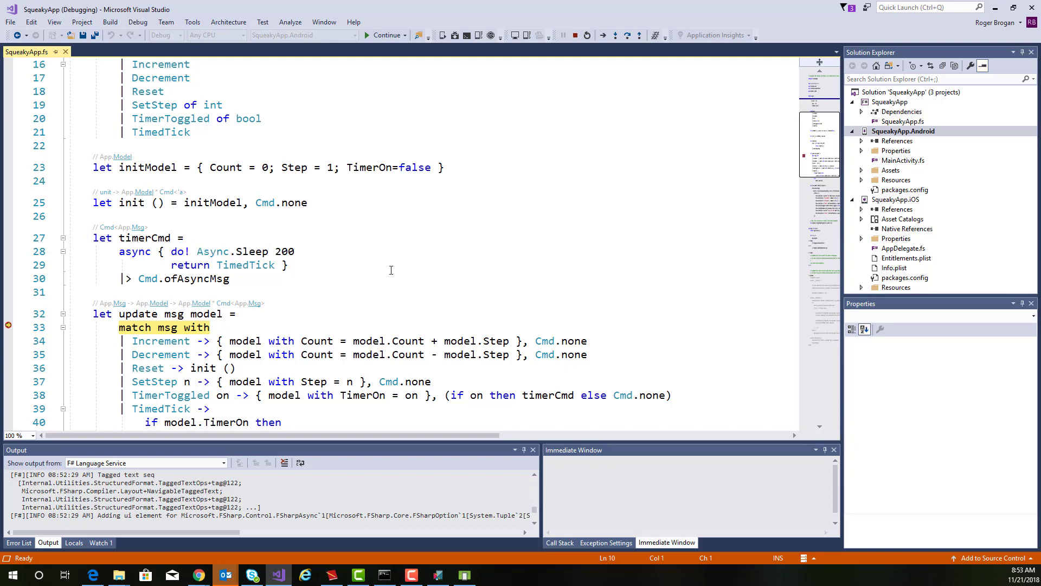
scroll("down", 3)
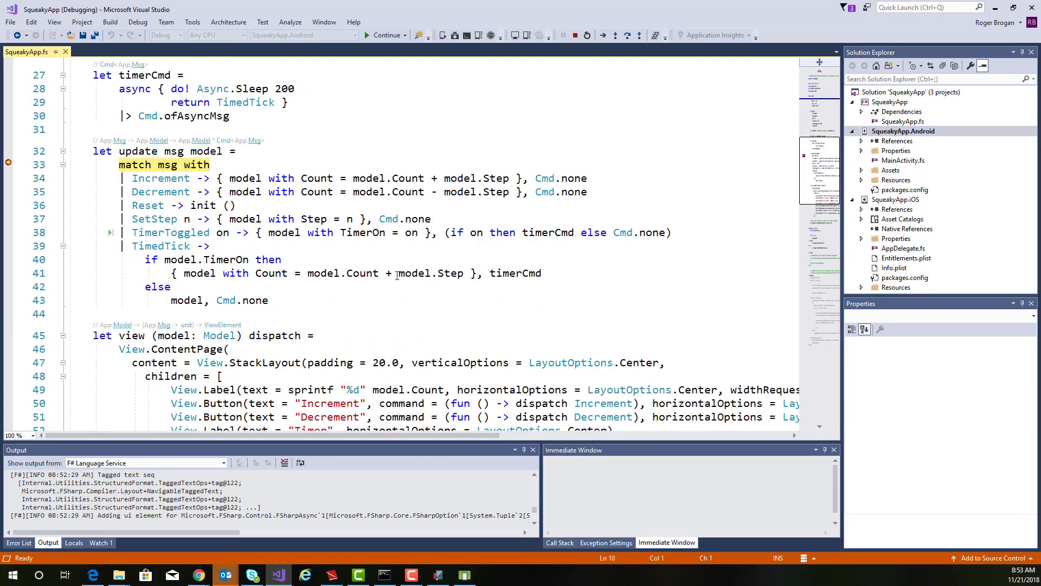
scroll("down", 3)
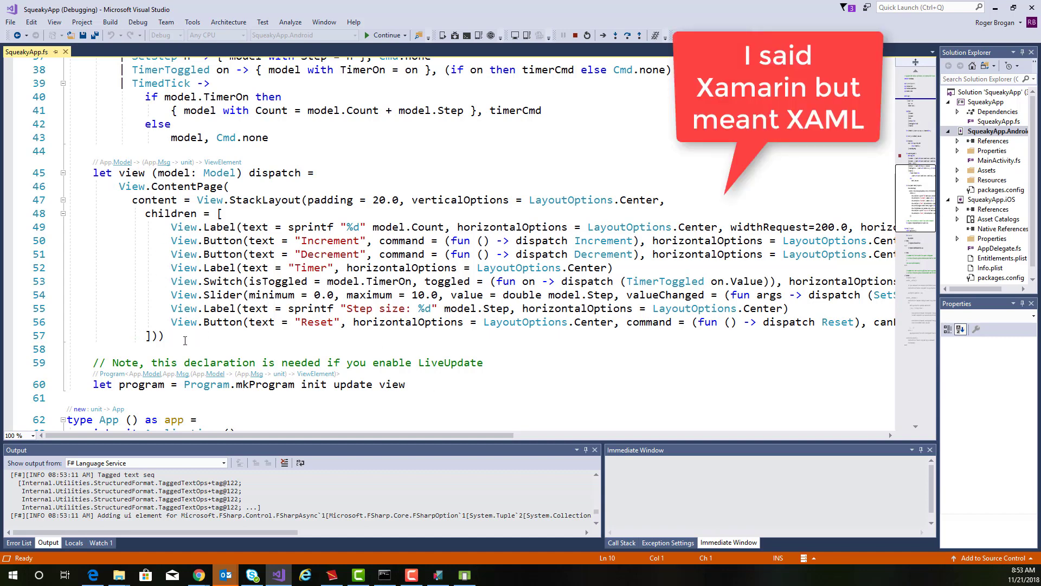
mouse_move(235, 337)
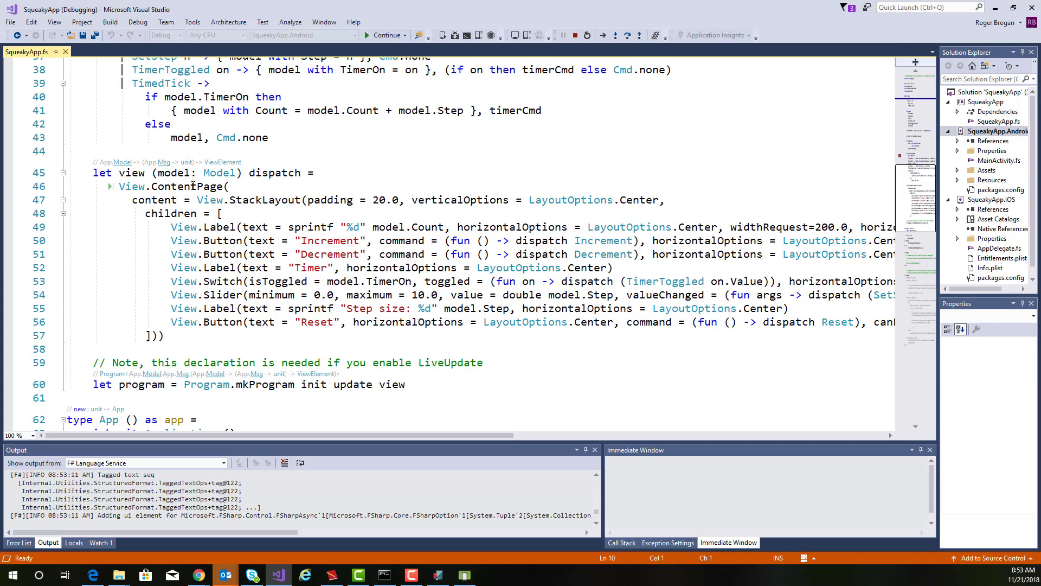
double_click(191, 187)
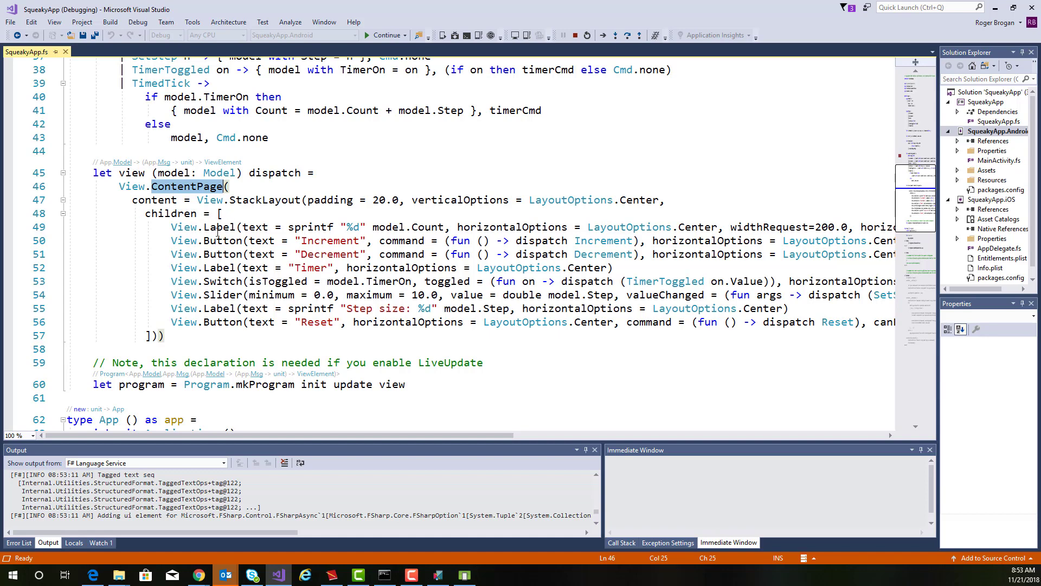
mouse_move(232, 250)
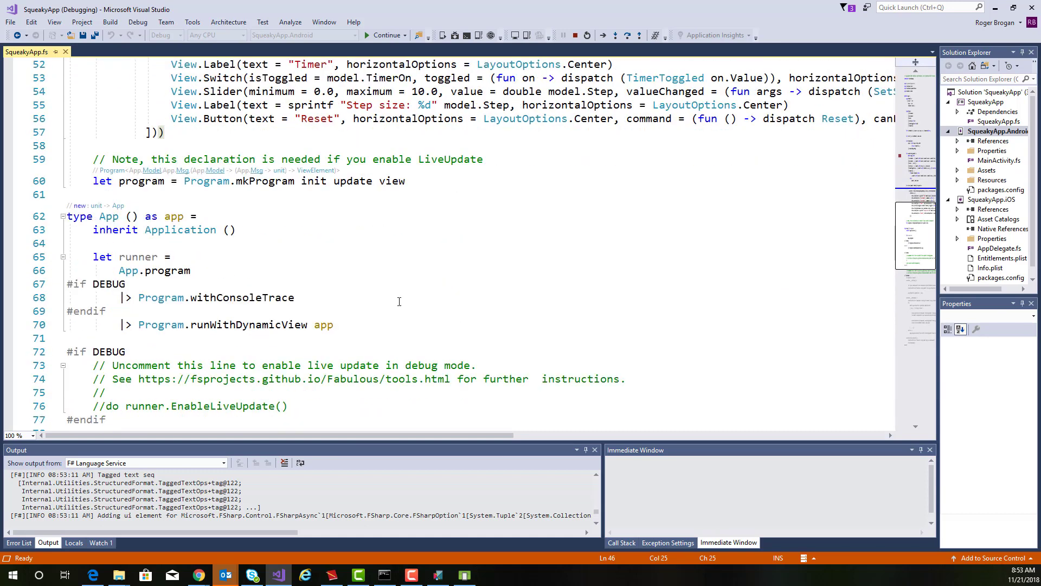
double_click(241, 297)
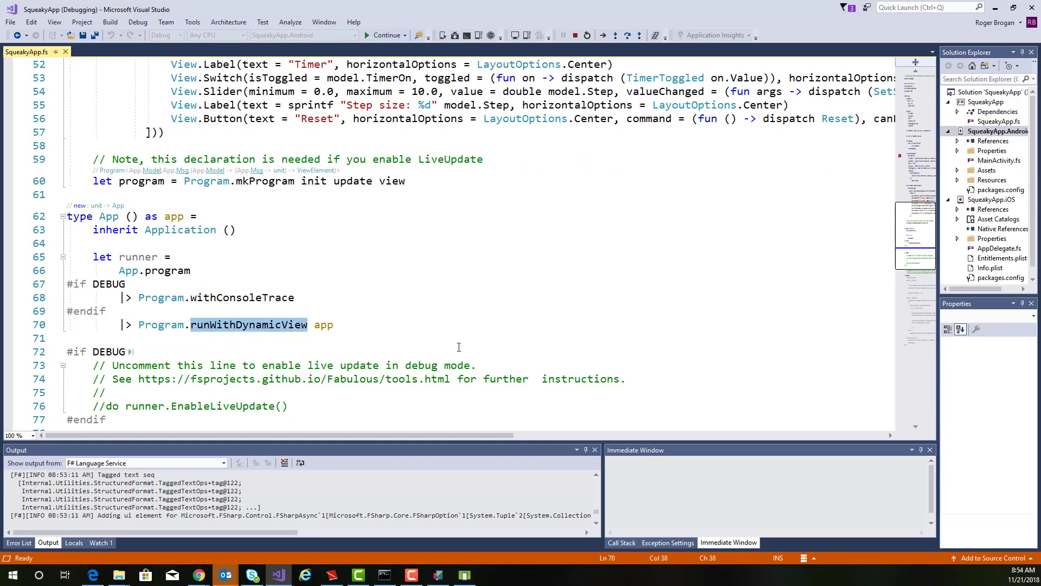
mouse_move(225, 334)
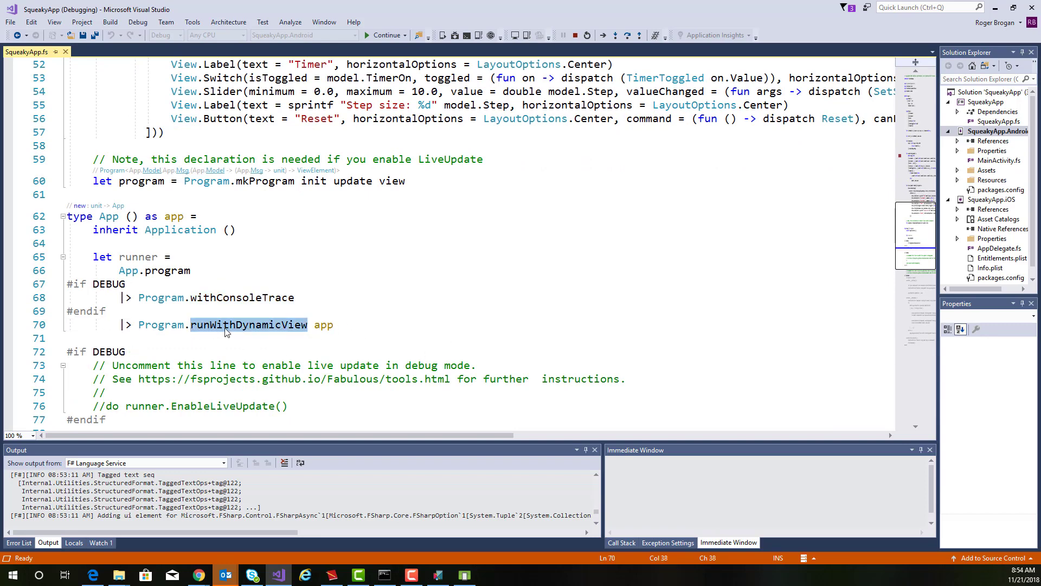
scroll("down", 3)
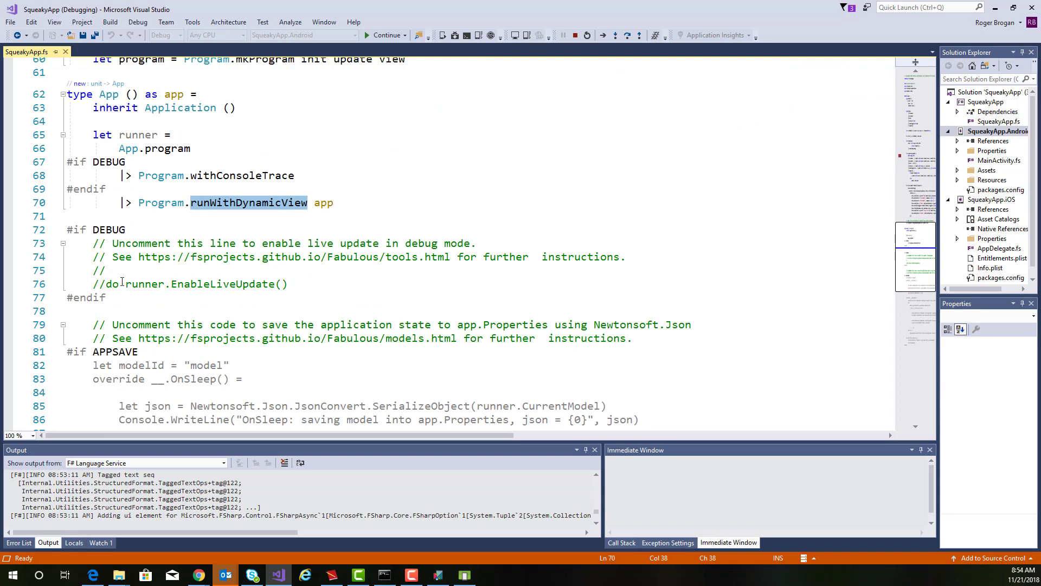
scroll("down", 3)
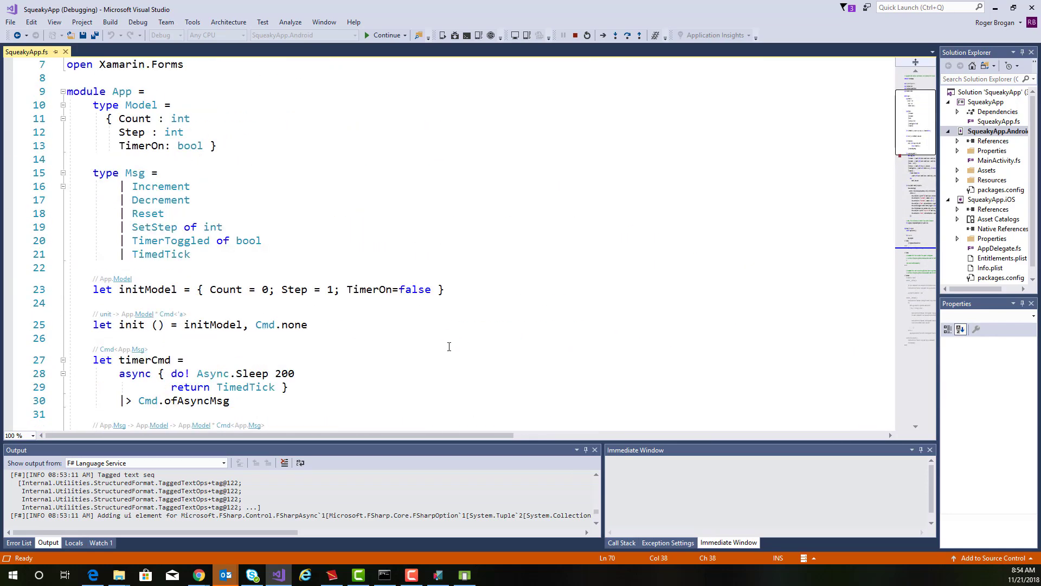
mouse_move(509, 368)
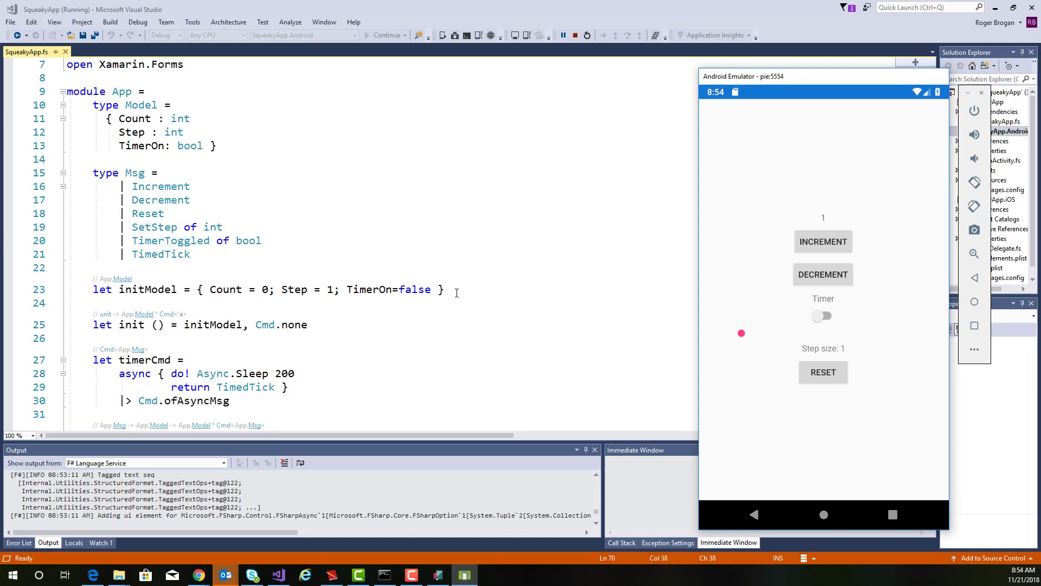
mouse_move(462, 291)
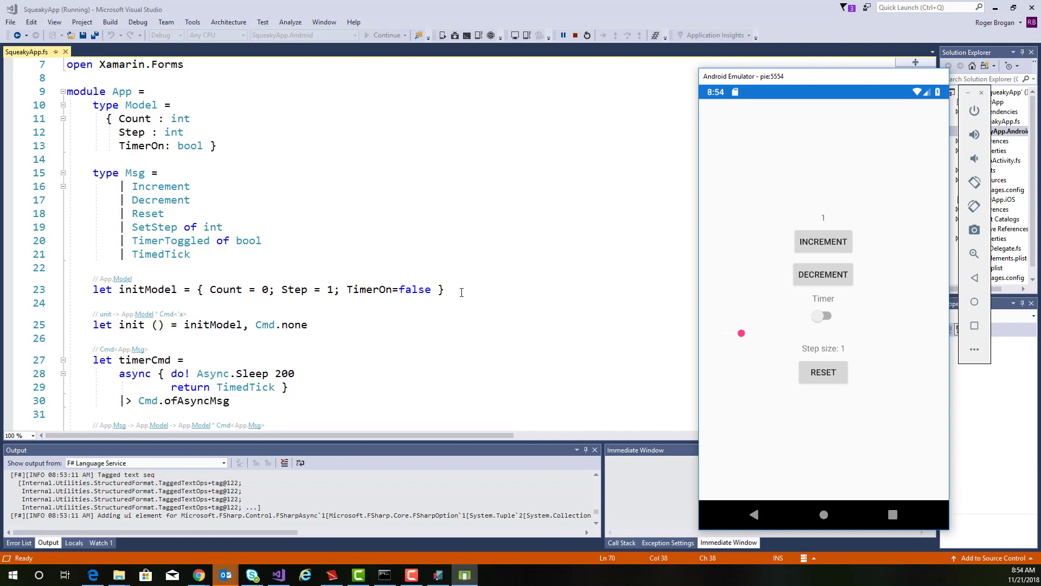